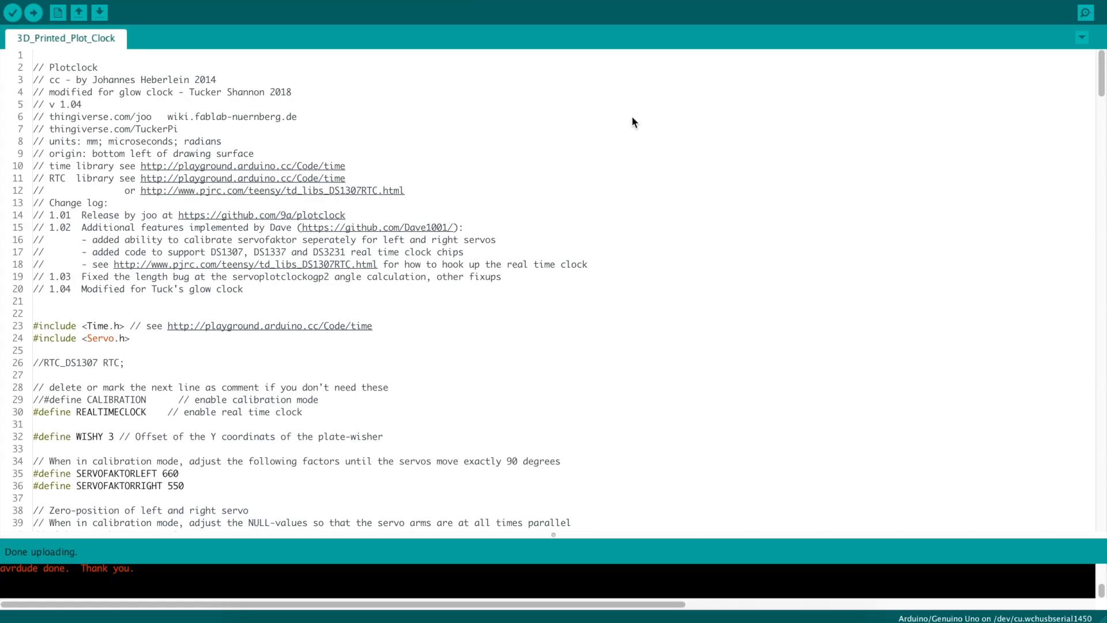
pyautogui.moveTo(360, 11)
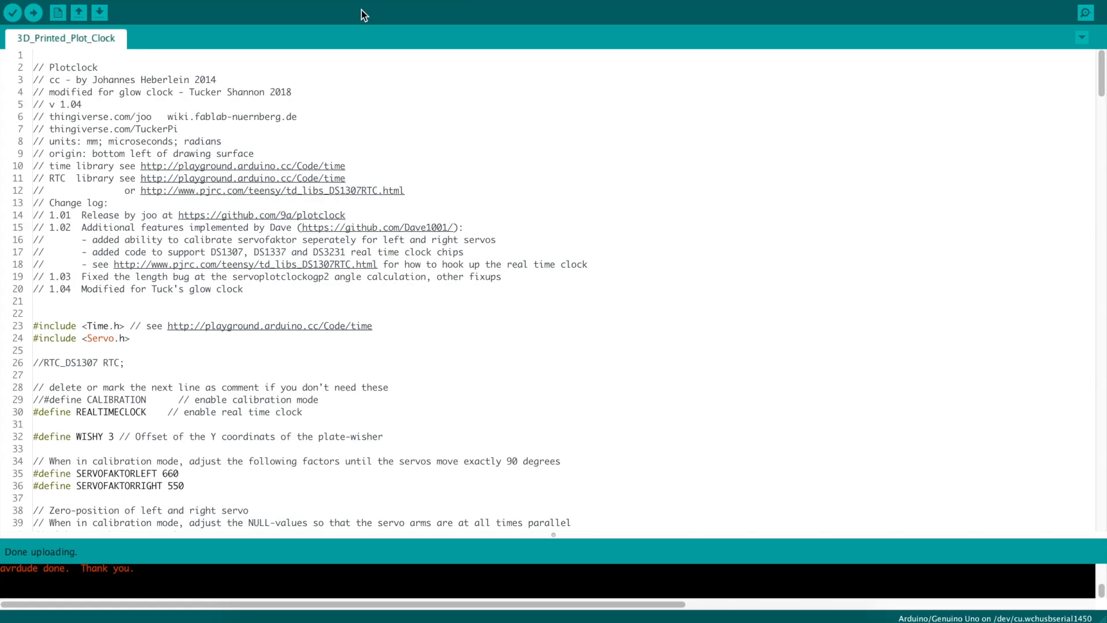
pyautogui.moveTo(212, 7)
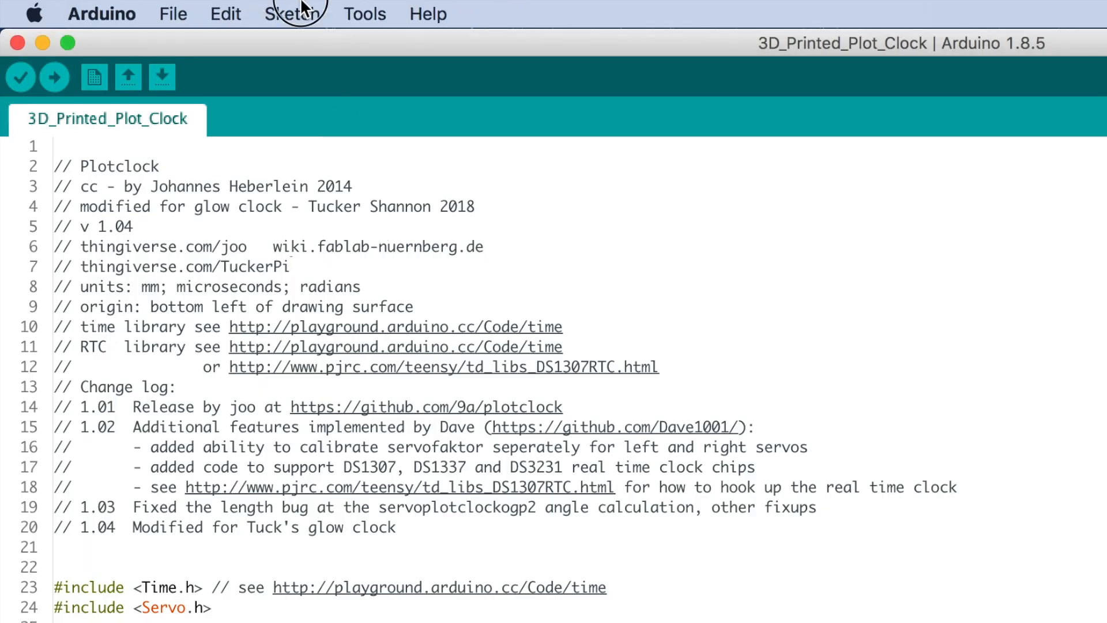
# Step: Search the Library Manager for 'RTC' and locate DS1307RTC 1.4.0 by Michael Margolis
pyautogui.click(293, 14)
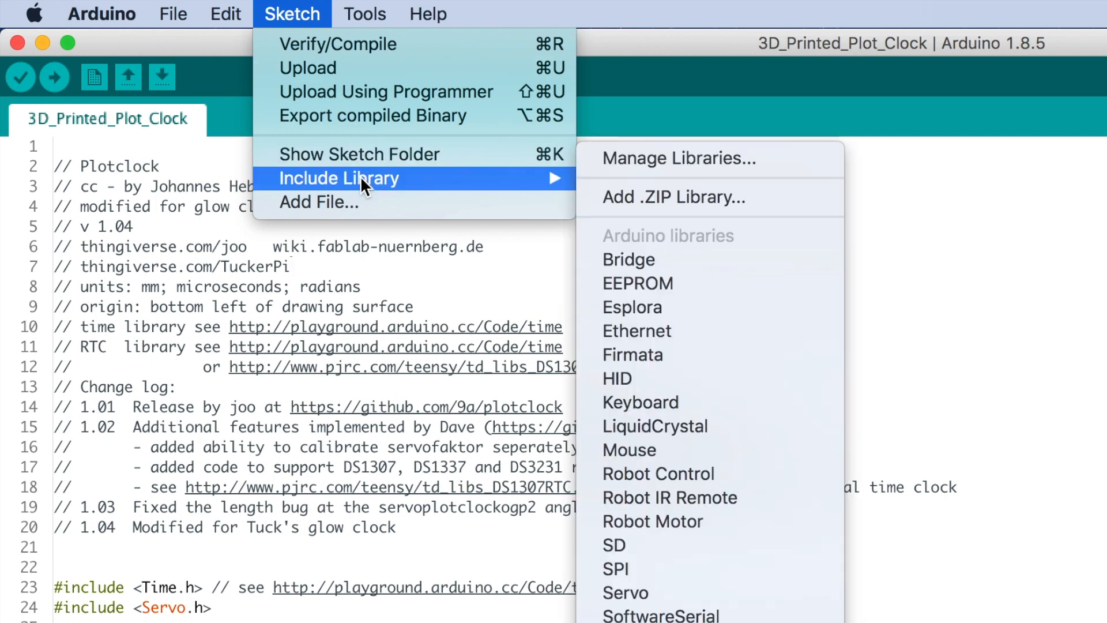
pyautogui.moveTo(721, 171)
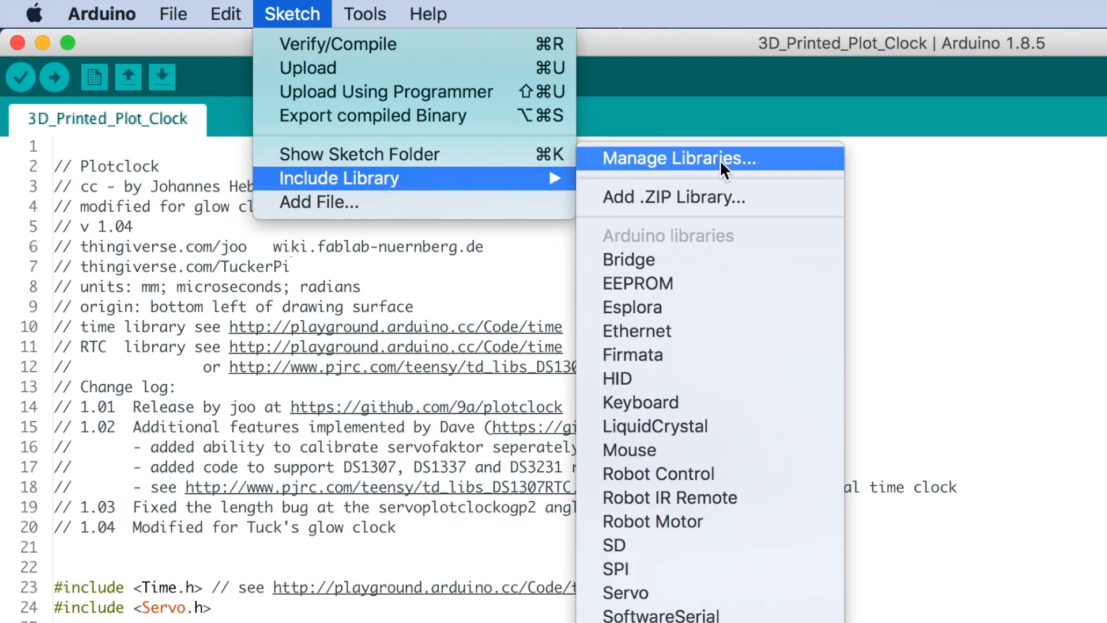
pyautogui.click(681, 158)
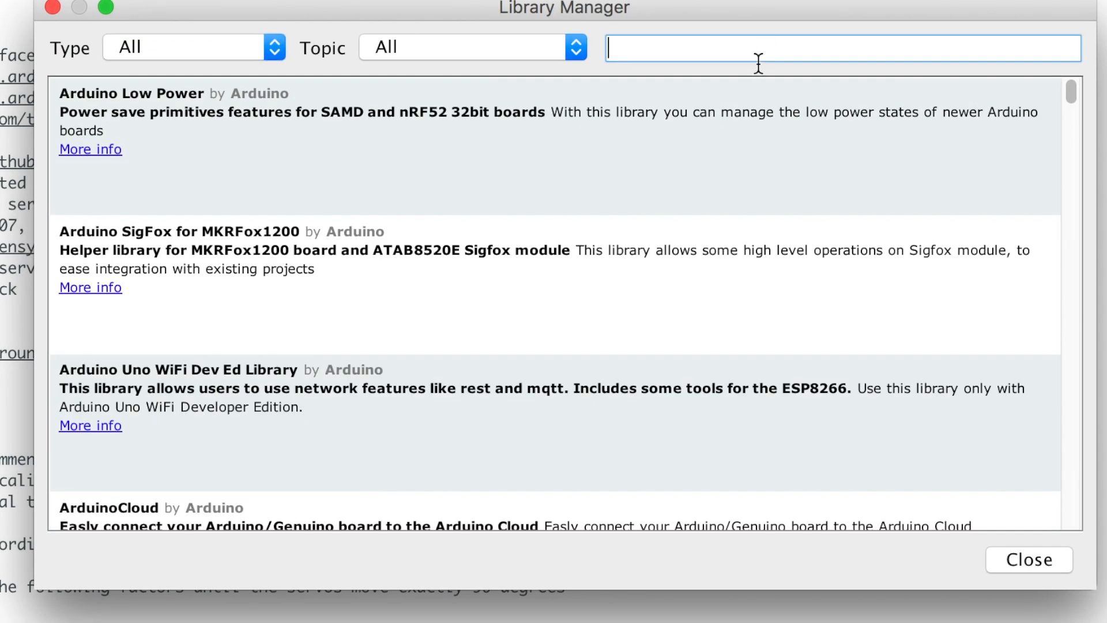
pyautogui.write('RTY')
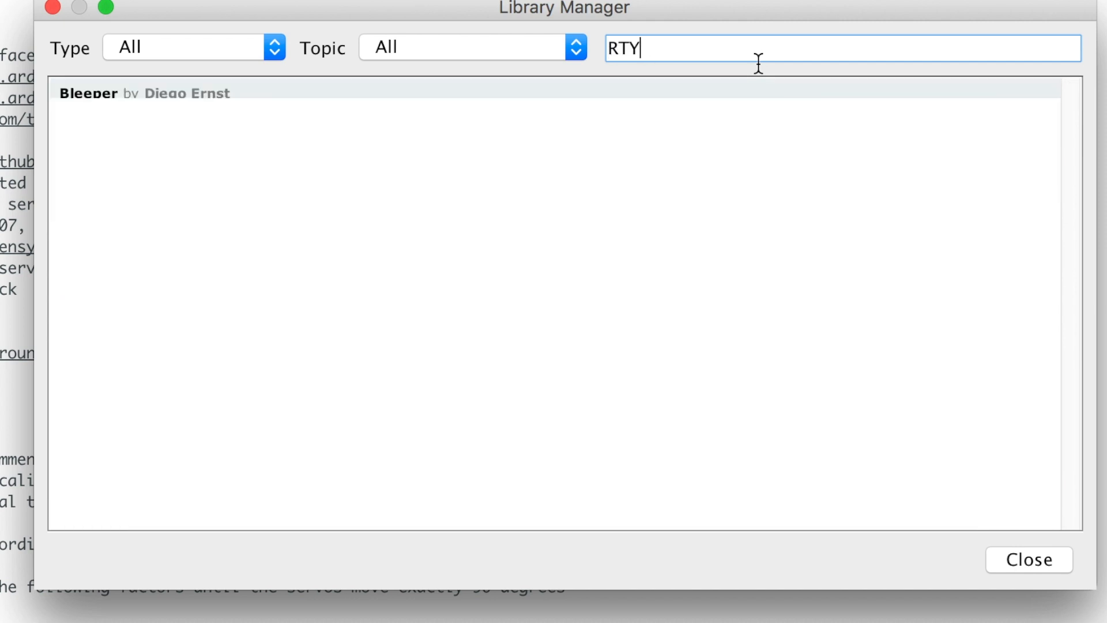
pyautogui.write('RTC')
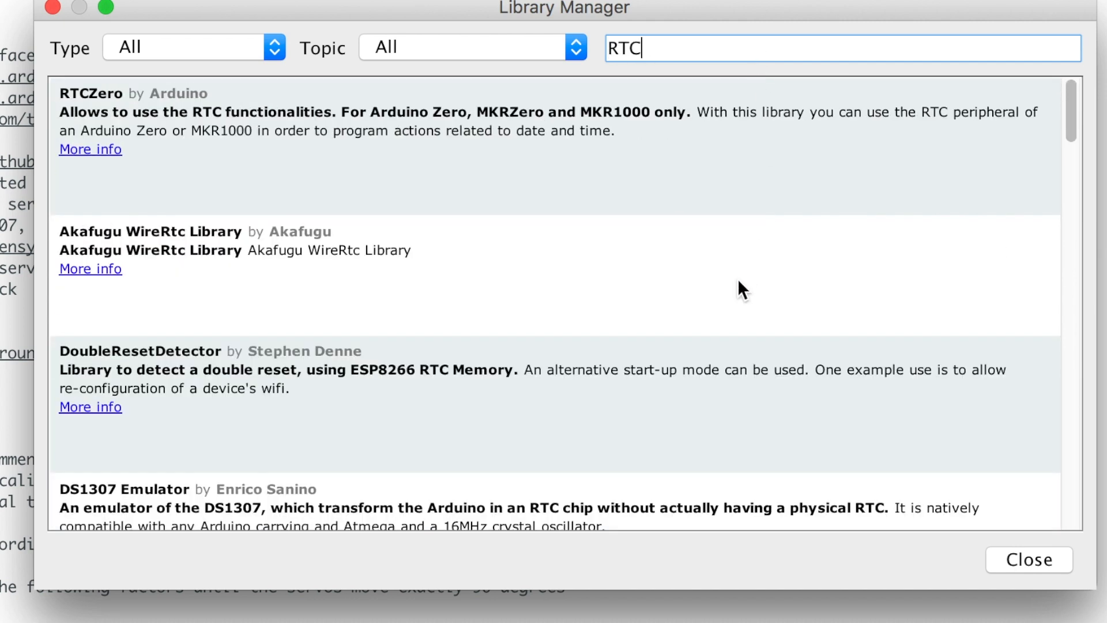
pyautogui.scroll(-3)
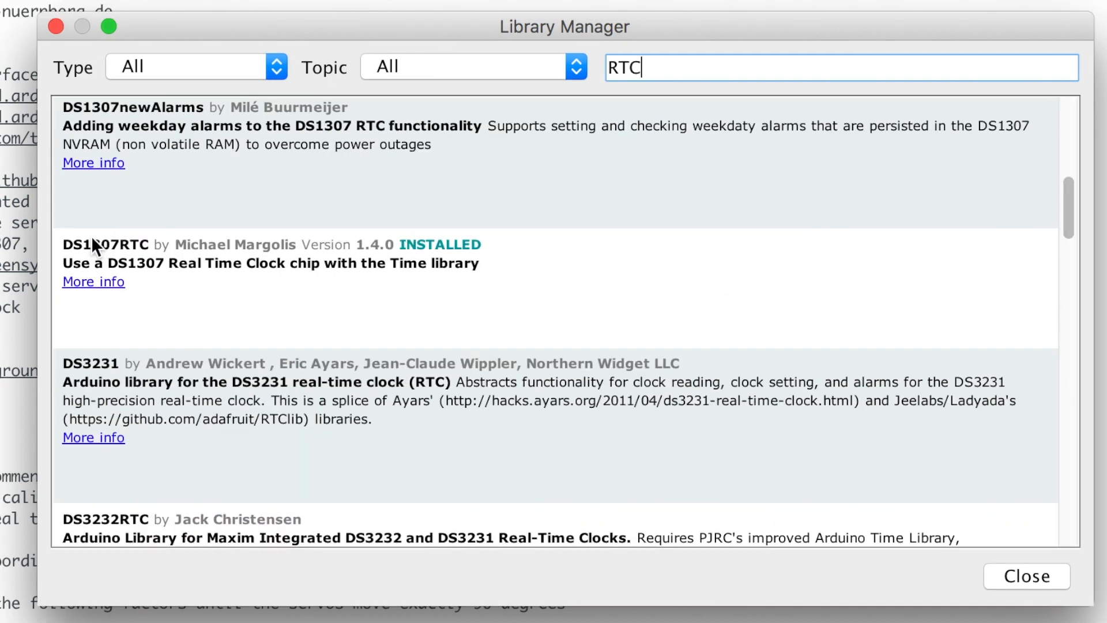
pyautogui.moveTo(104, 259)
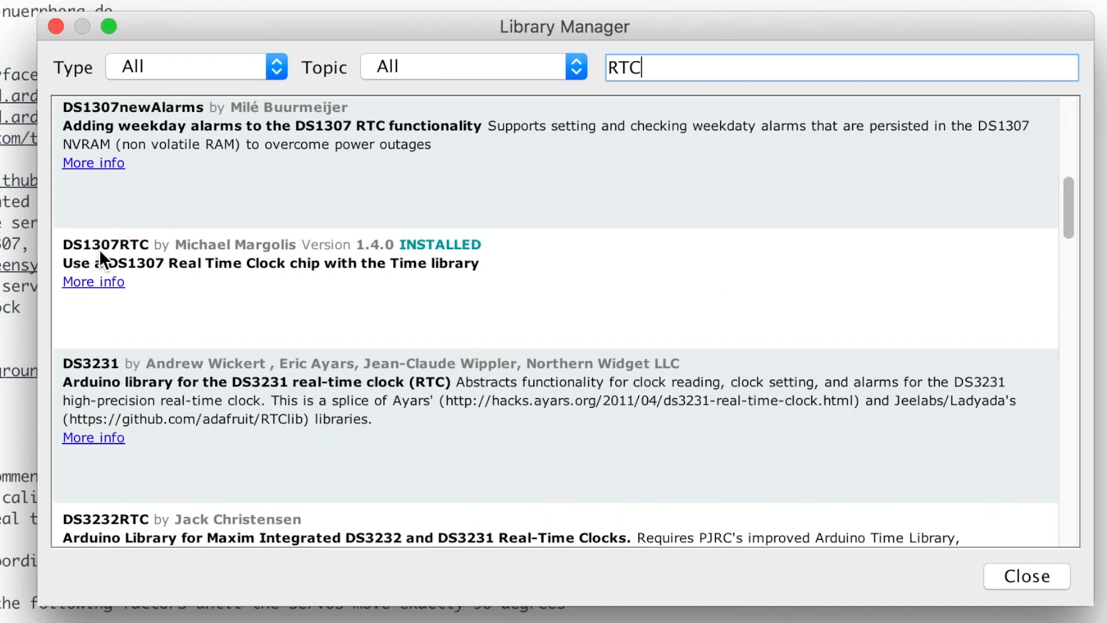
pyautogui.moveTo(117, 260)
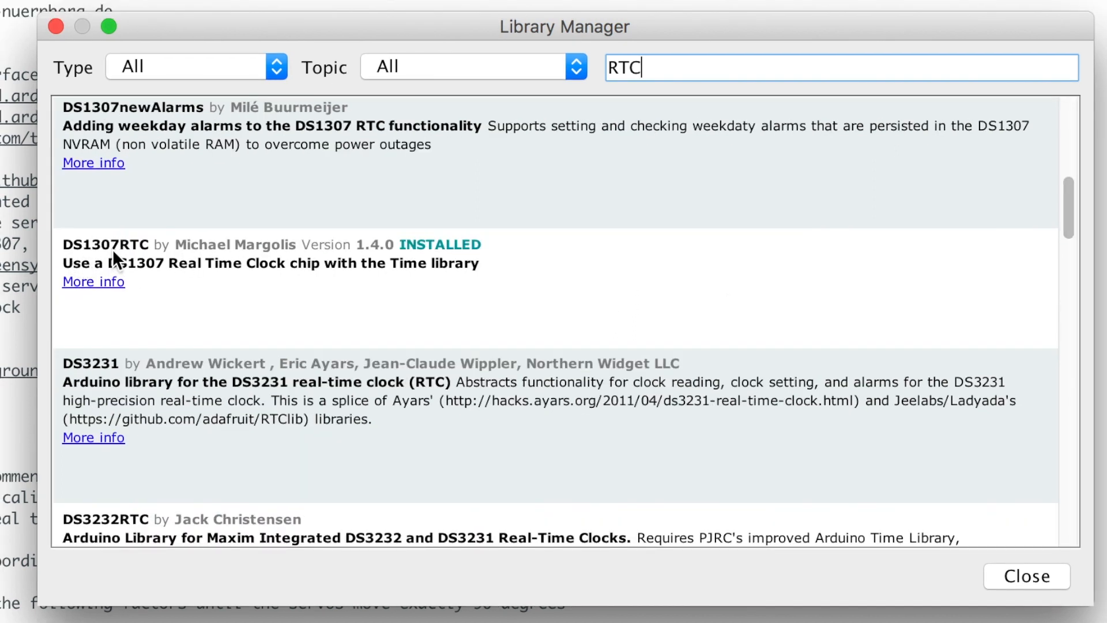
pyautogui.moveTo(498, 278)
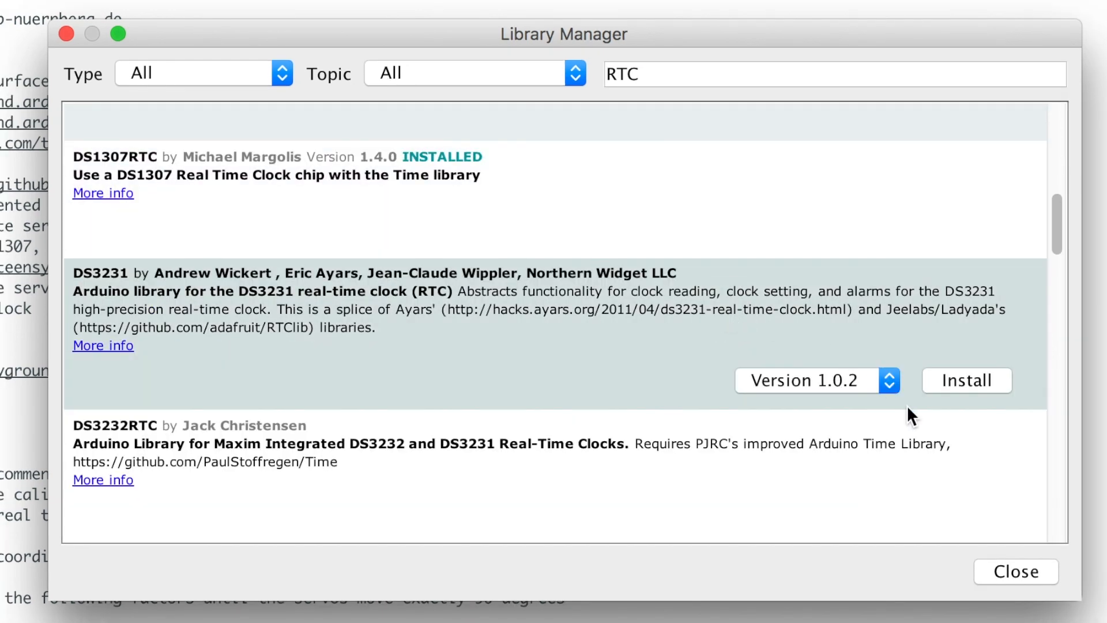
pyautogui.moveTo(812, 161)
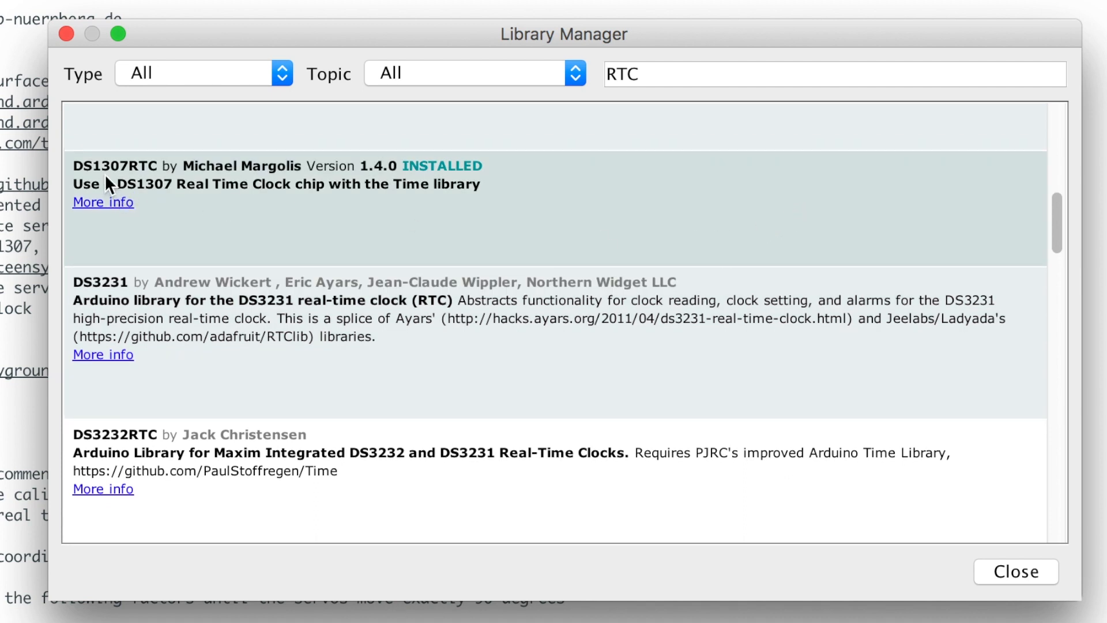
pyautogui.moveTo(249, 194)
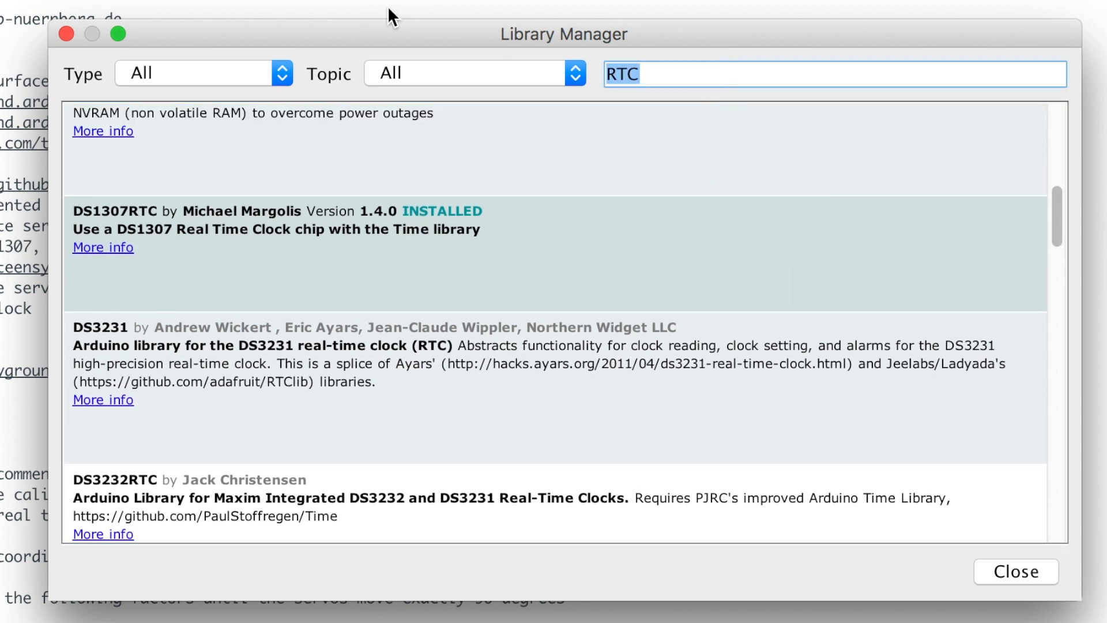
# Step: Filter the 'time' search to Installed libraries and confirm Time 1.5.0 without changing its version
pyautogui.write('time')
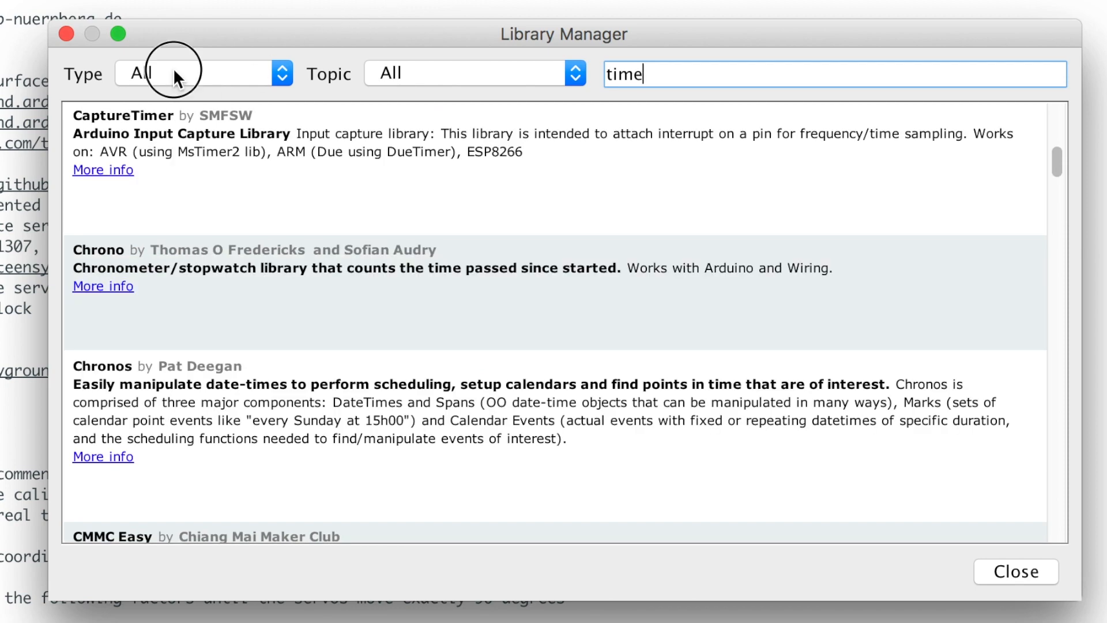
pyautogui.click(194, 74)
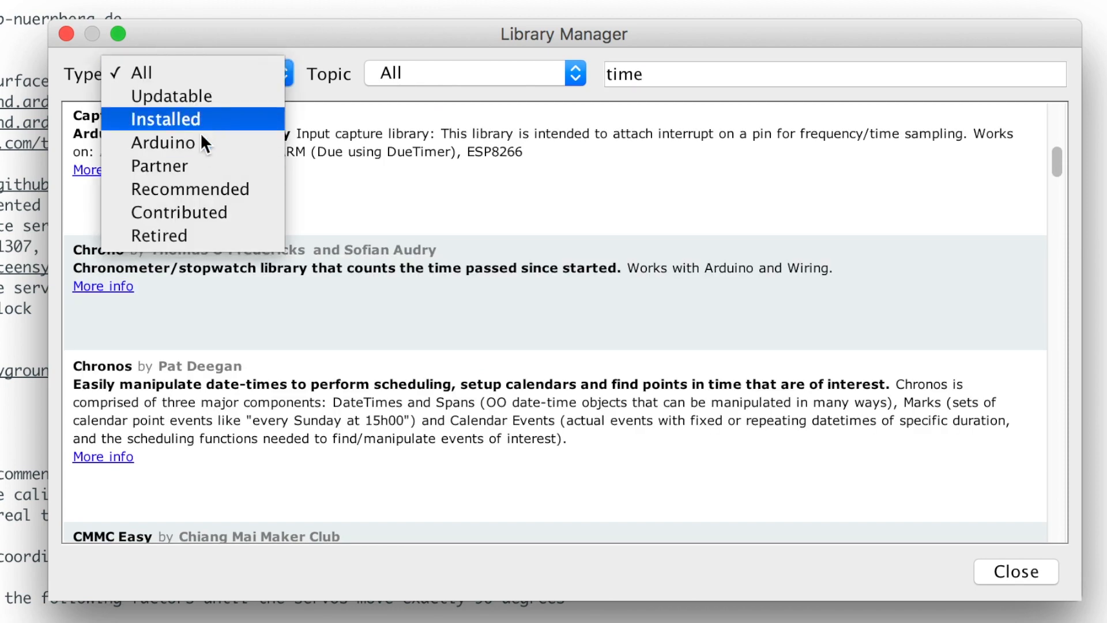
pyautogui.click(164, 119)
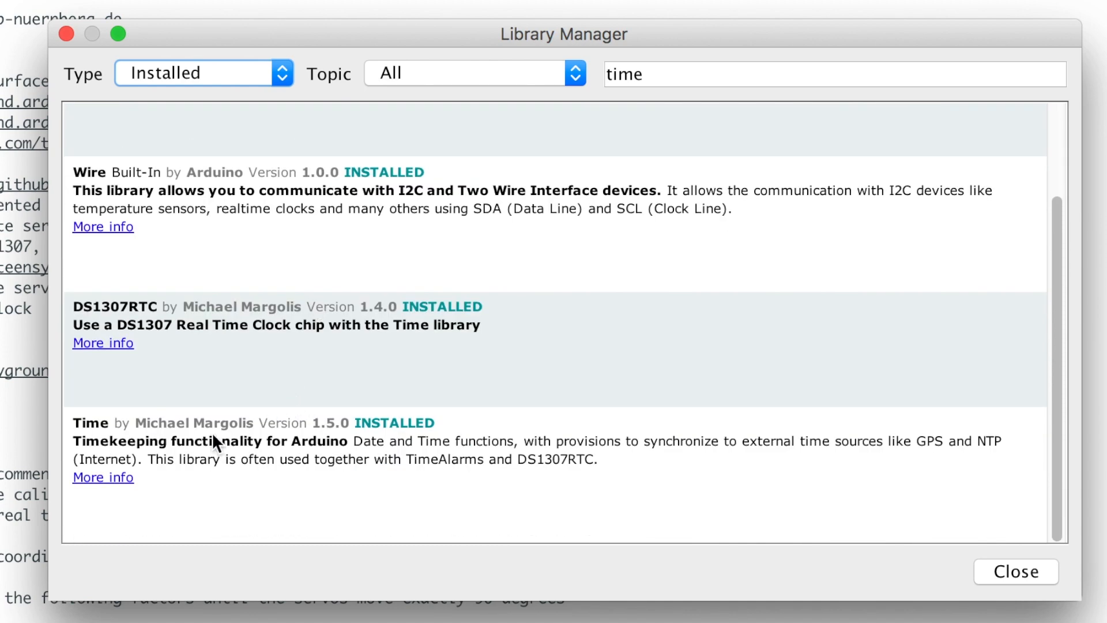
pyautogui.moveTo(336, 447)
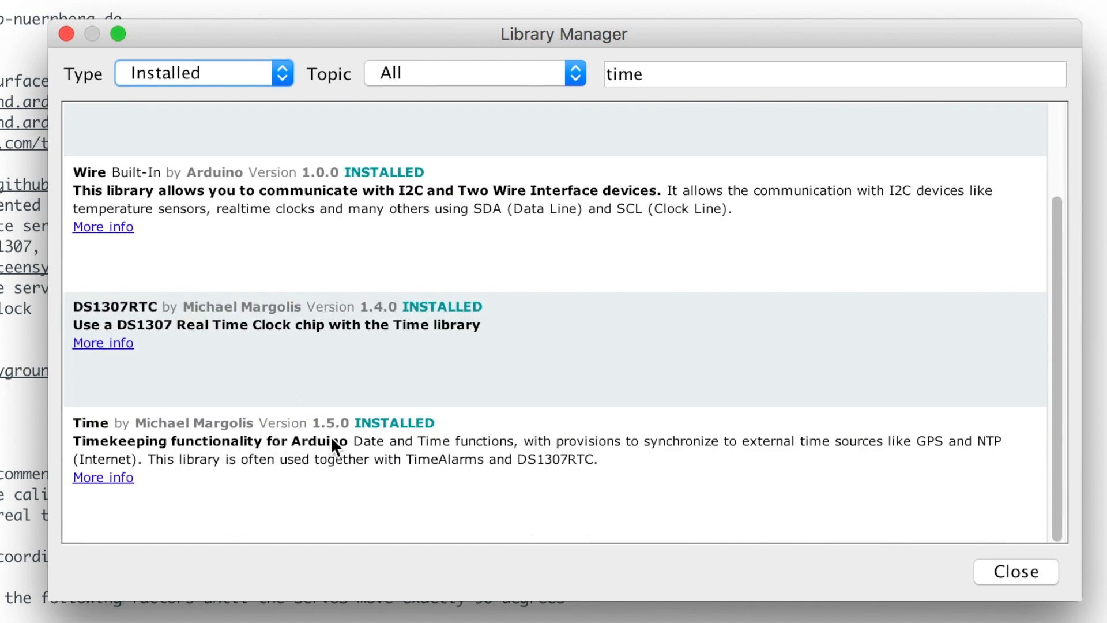
pyautogui.moveTo(431, 473)
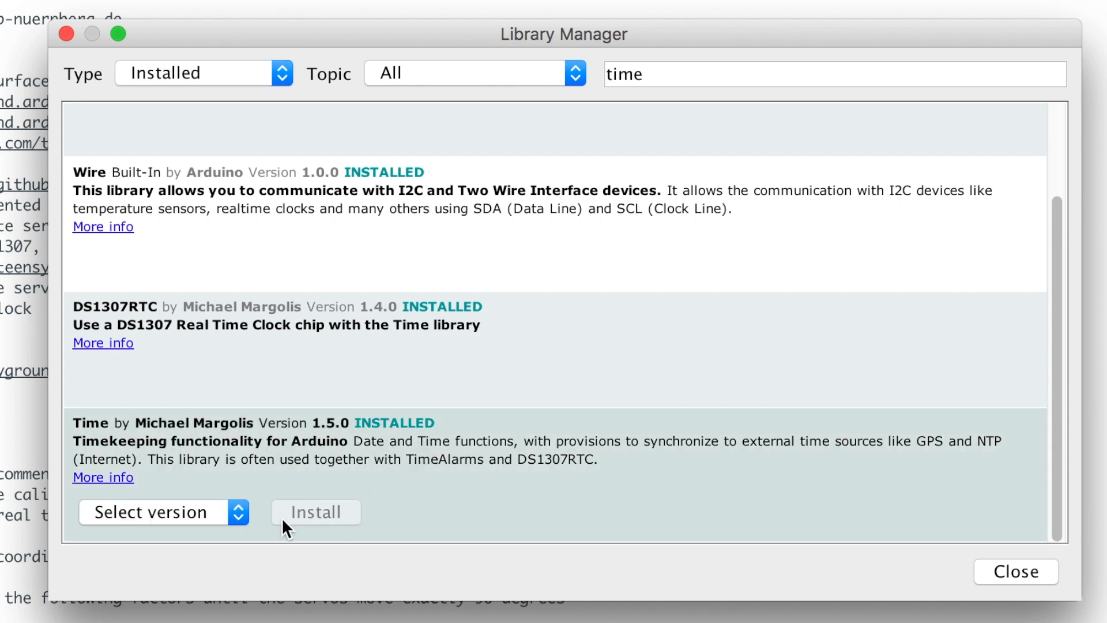
pyautogui.click(164, 513)
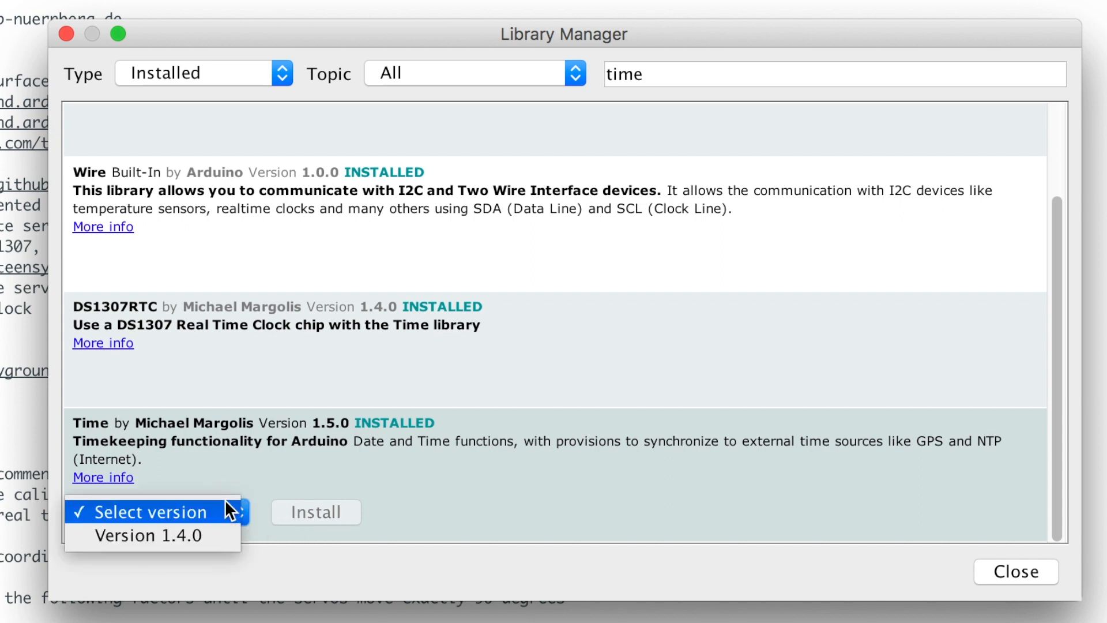
pyautogui.click(152, 512)
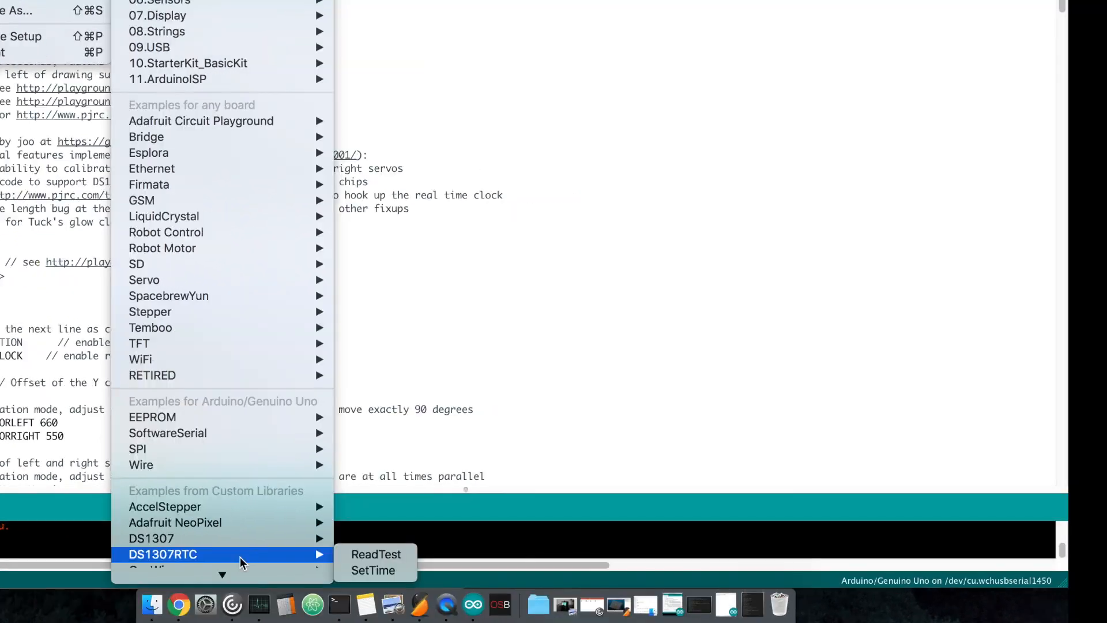
pyautogui.moveTo(374, 570)
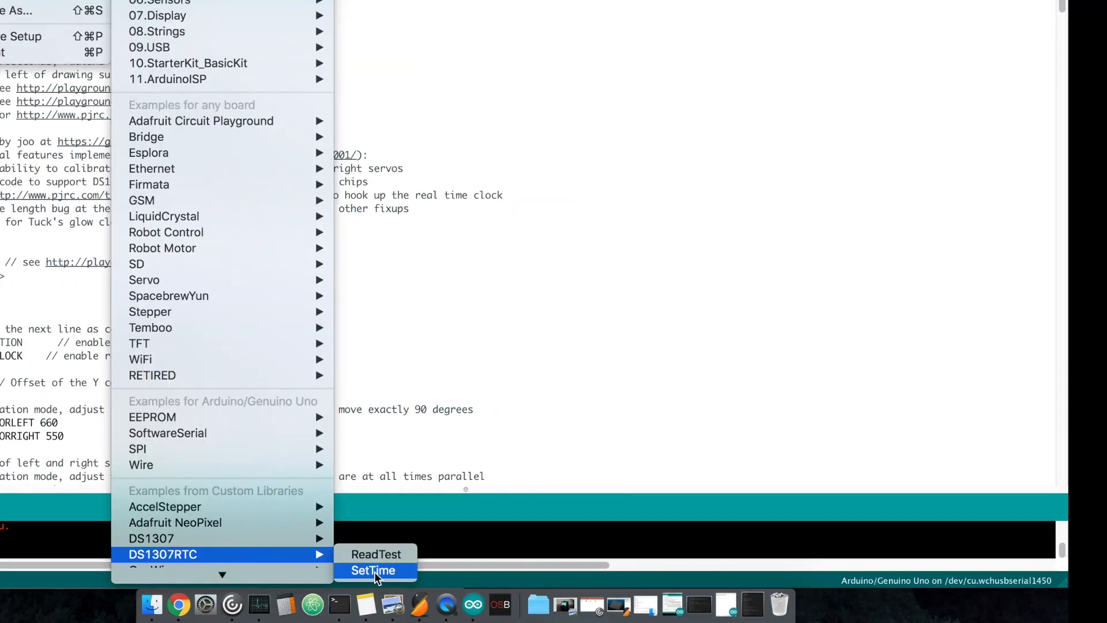
# Step: Load the DS1307RTC SetTime example and upload it via port /dev/cu.wchusbserial1430
pyautogui.click(372, 570)
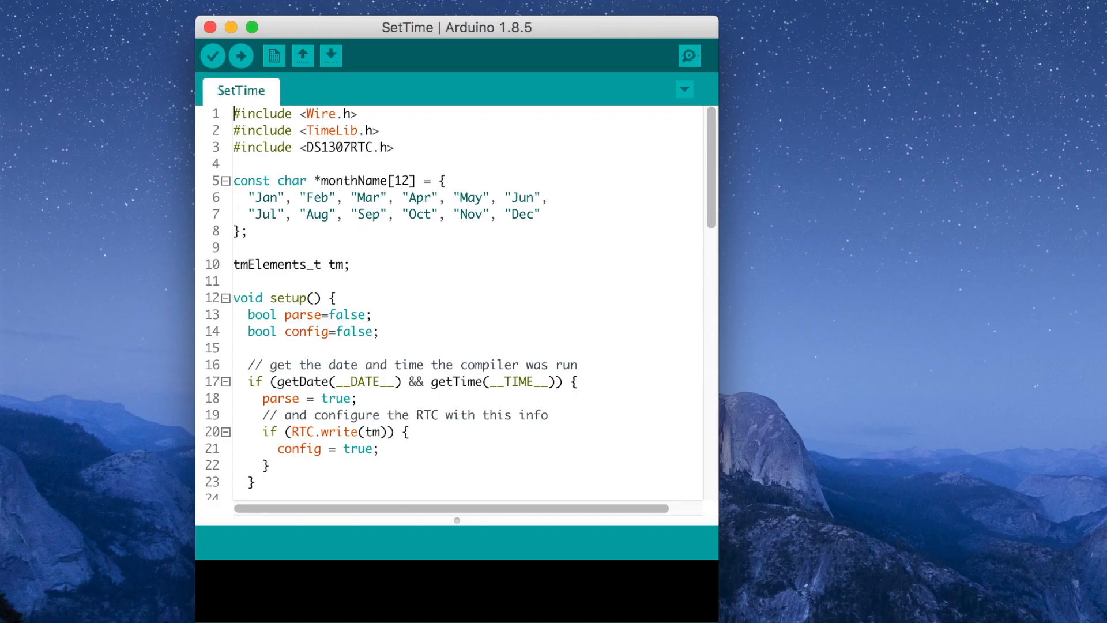
pyautogui.moveTo(457, 26); pyautogui.dragTo(577, 23)
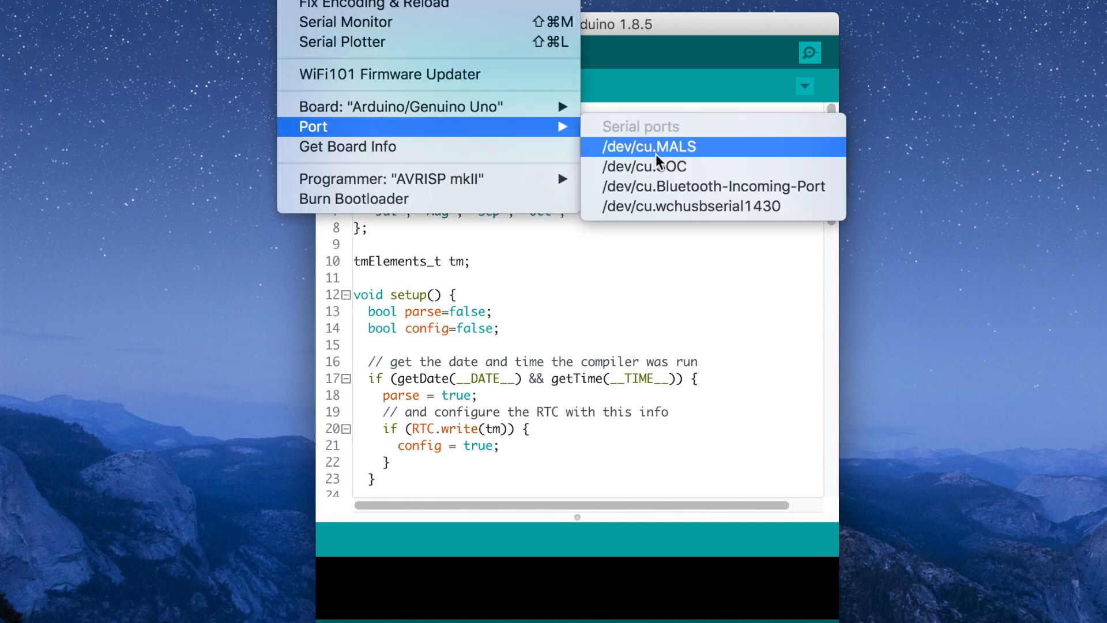
pyautogui.moveTo(725, 217)
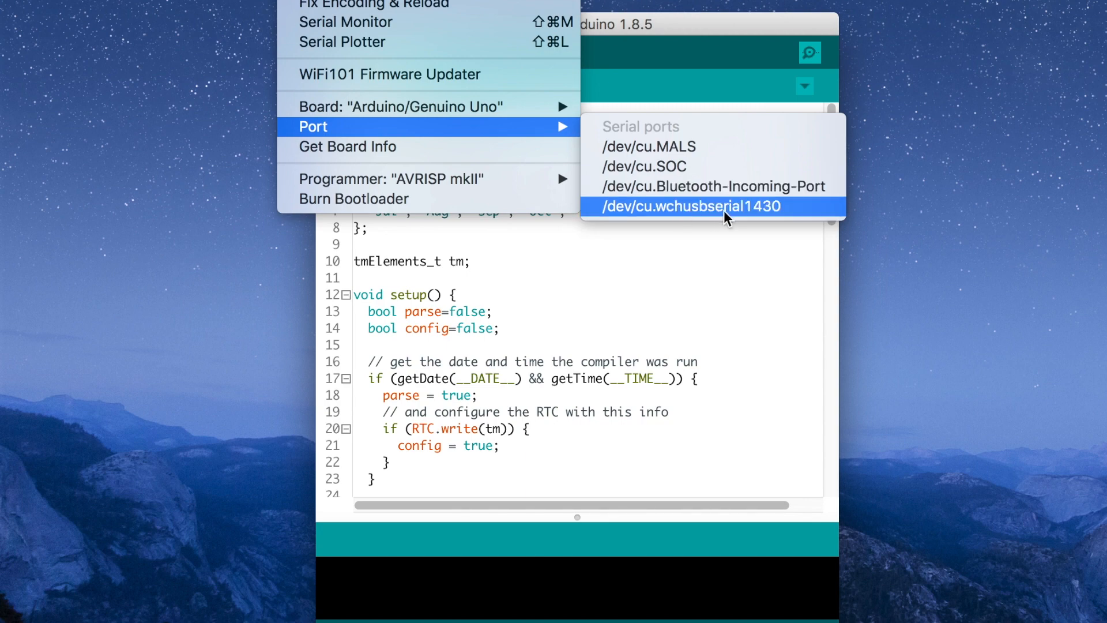
pyautogui.click(703, 206)
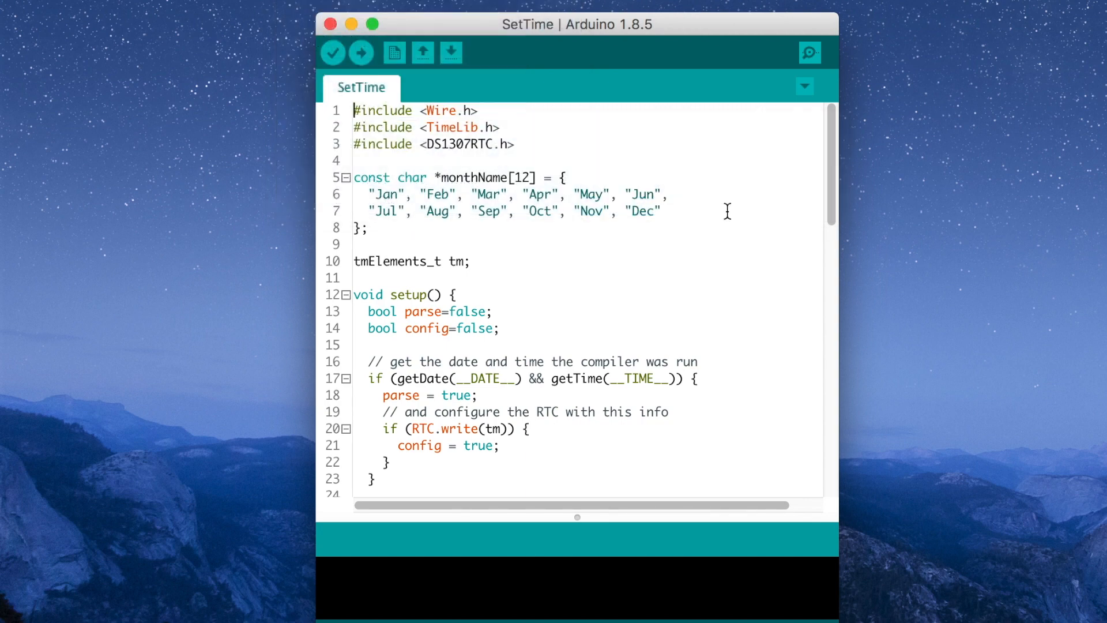
pyautogui.moveTo(361, 53)
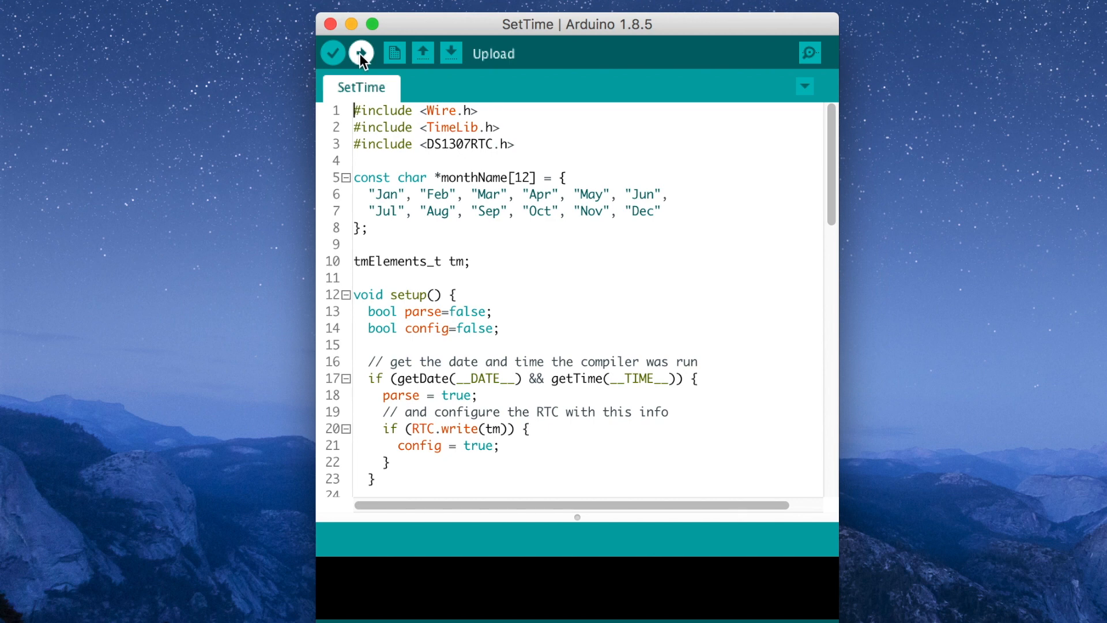
pyautogui.click(361, 53)
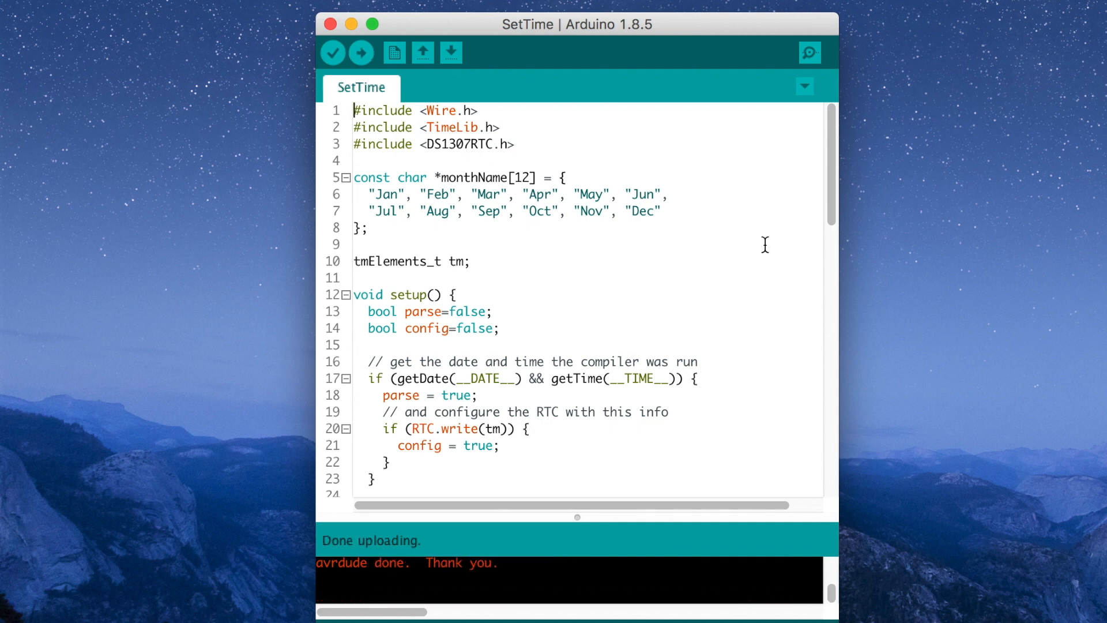
# Step: View the Serial Monitor output reporting DS1307 configured Time=14:35:33
pyautogui.click(812, 52)
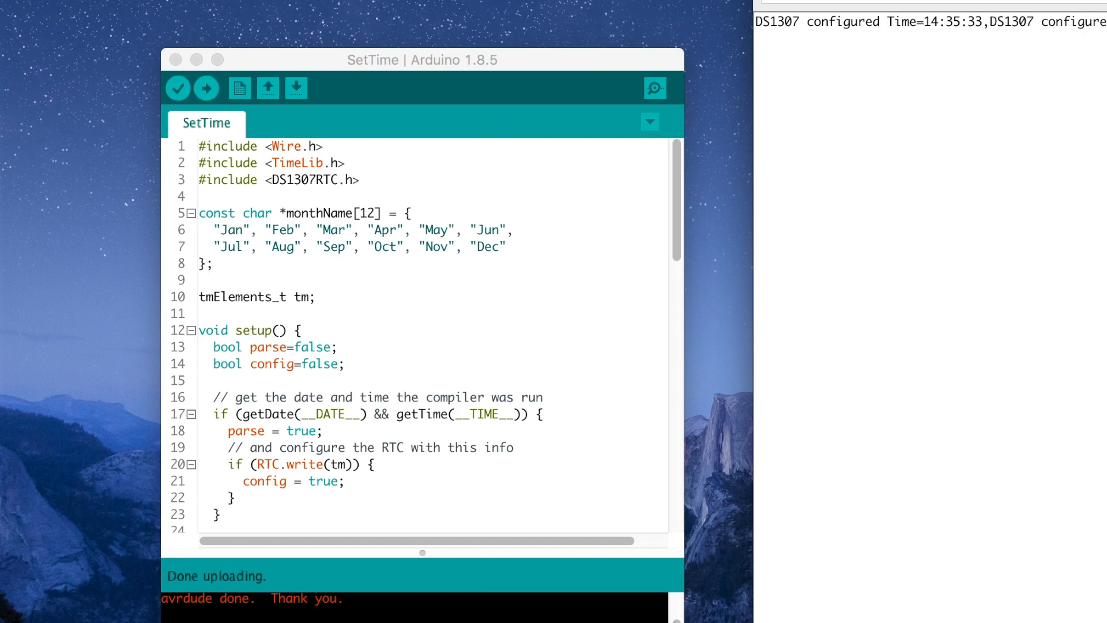
pyautogui.moveTo(1017, 94)
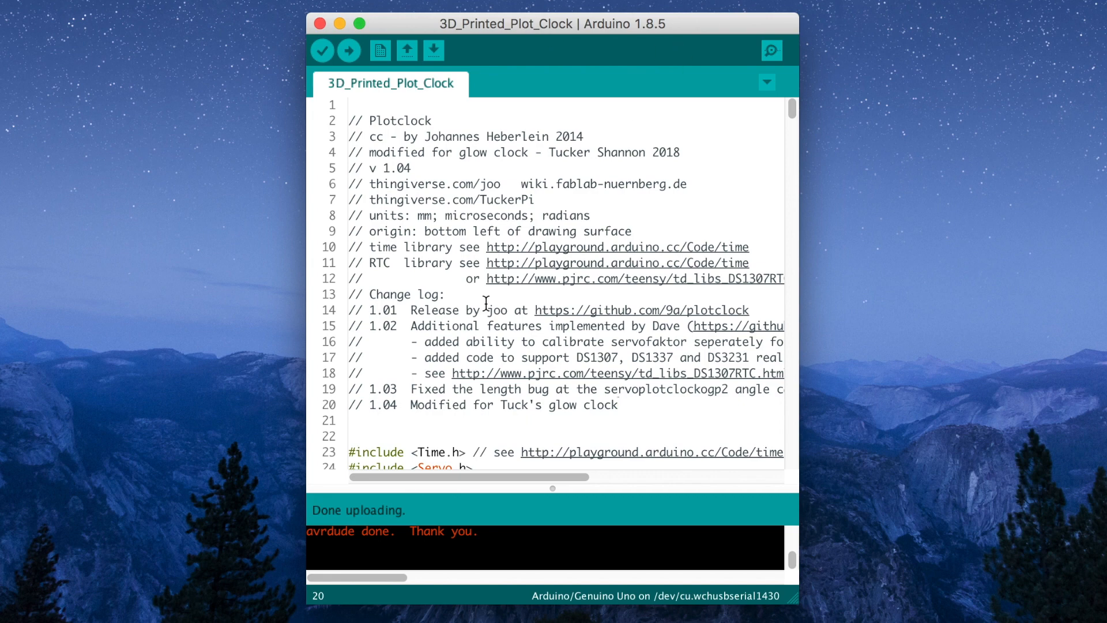
# Step: Enable #define CALIBRATION on line 29 and upload the modified plot clock sketch
pyautogui.scroll(-3)
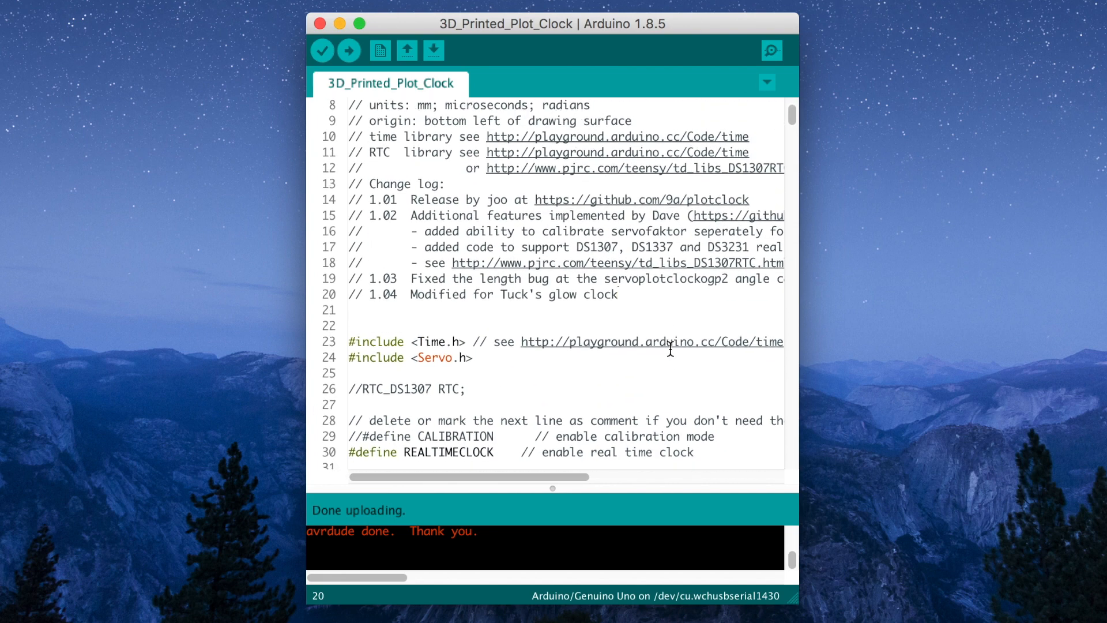
pyautogui.scroll(-3)
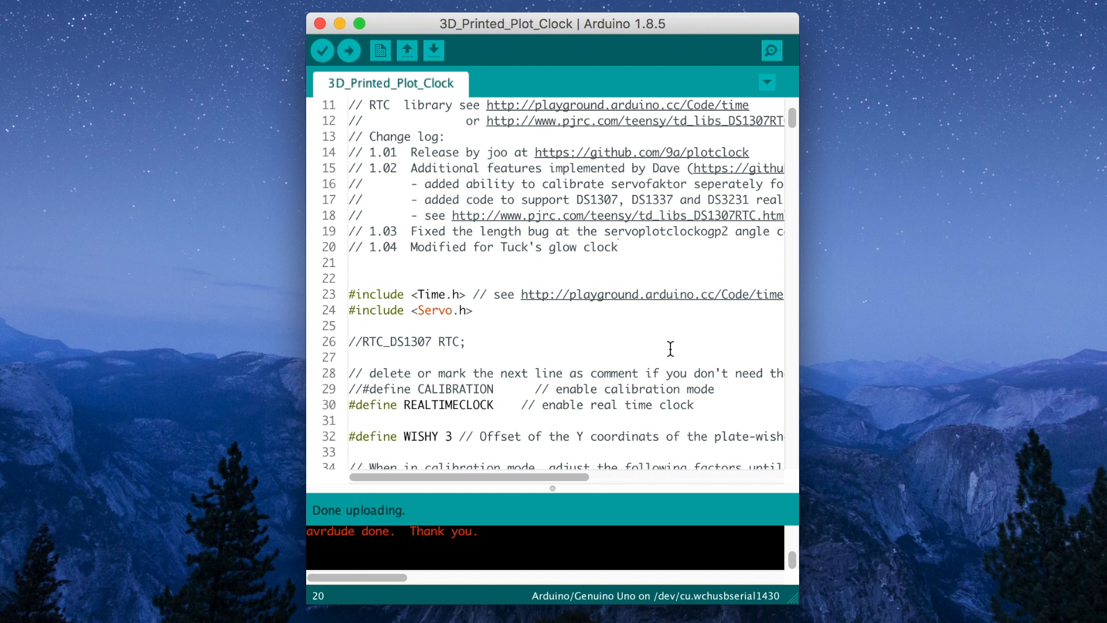
pyautogui.moveTo(362, 392)
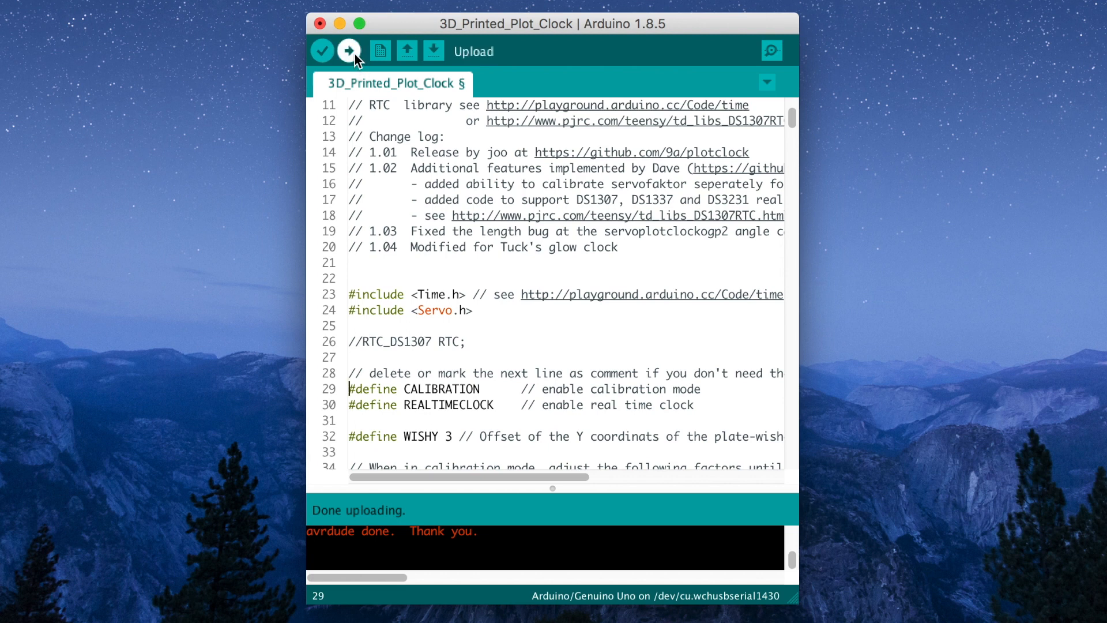
pyautogui.click(350, 50)
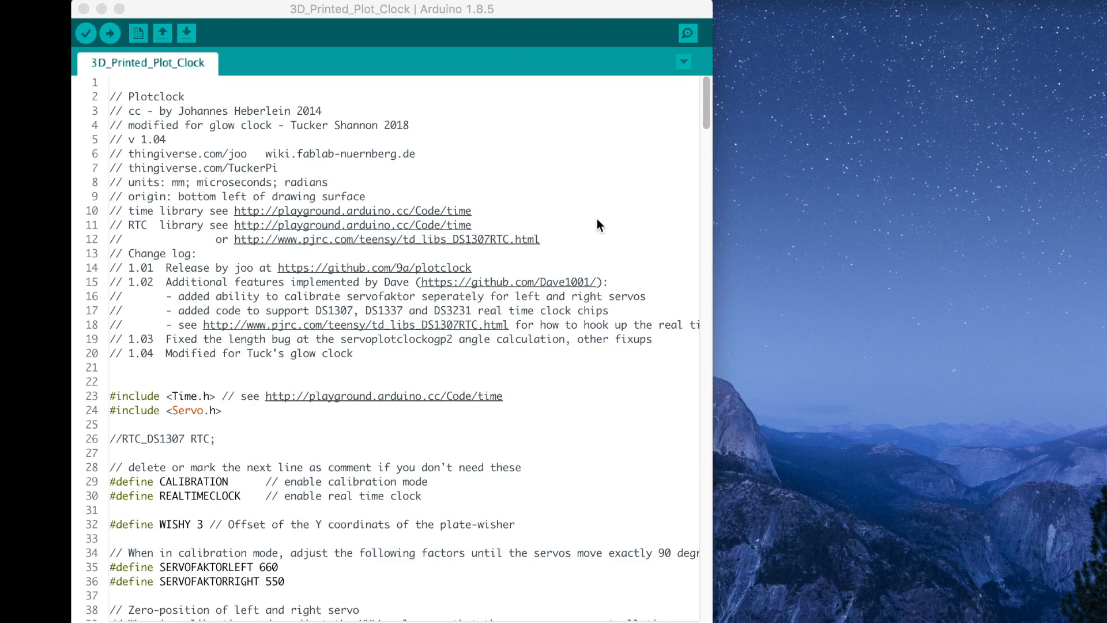
pyautogui.moveTo(600, 332)
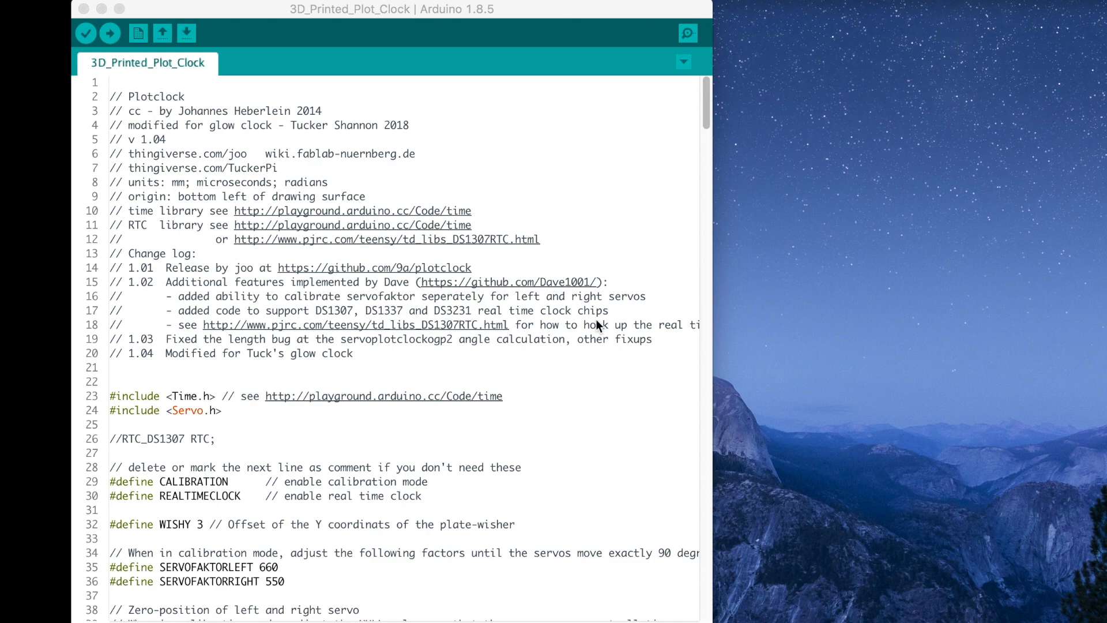
pyautogui.scroll(-3)
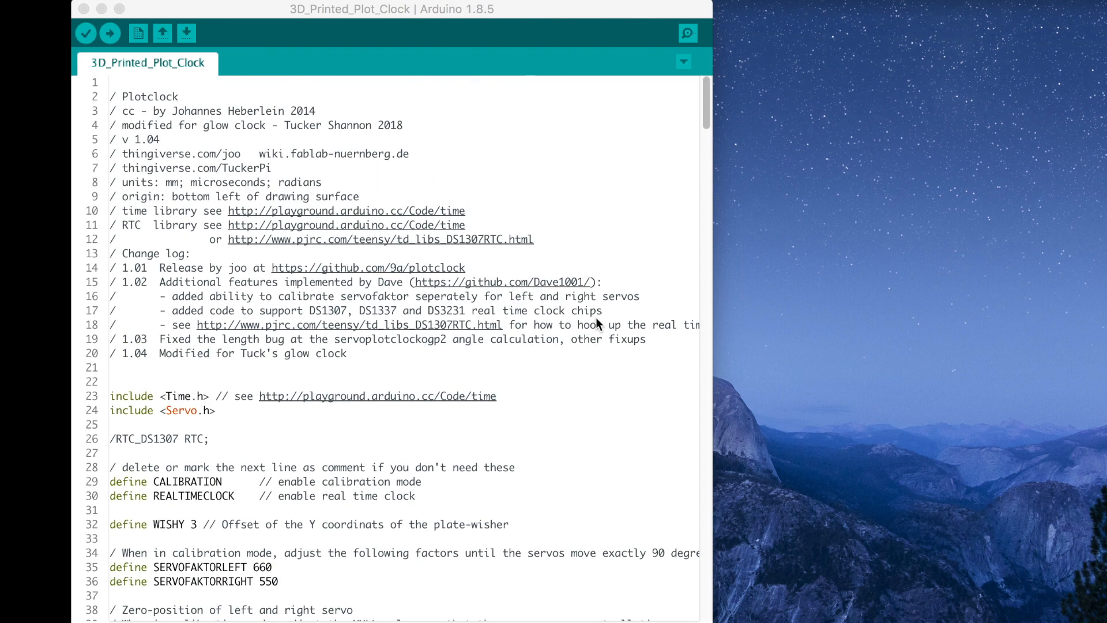
pyautogui.moveTo(566, 349)
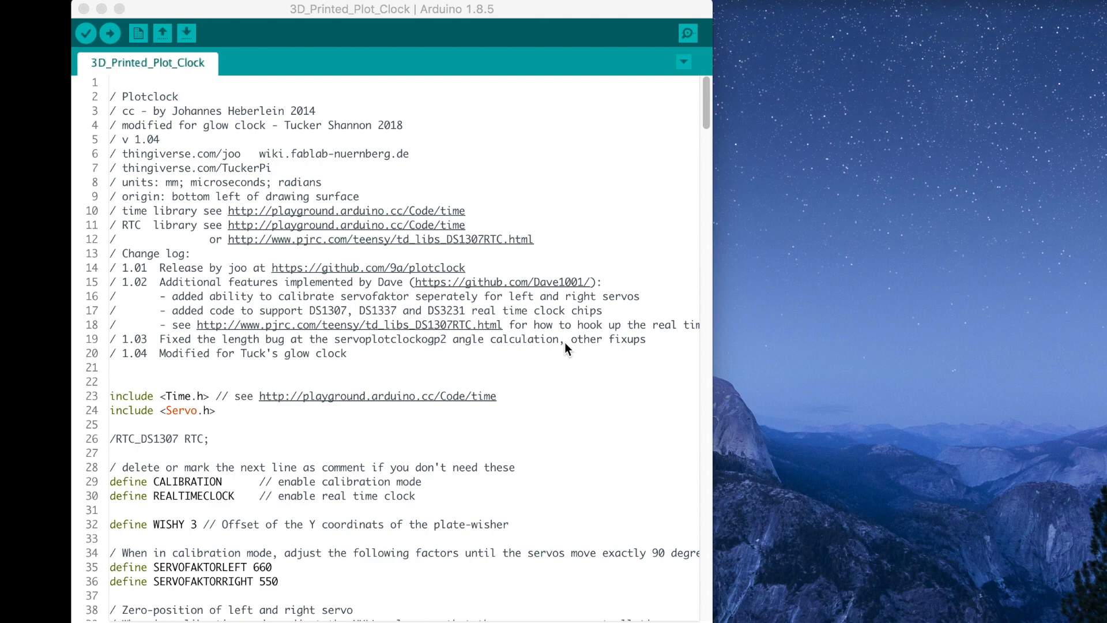
pyautogui.moveTo(520, 397)
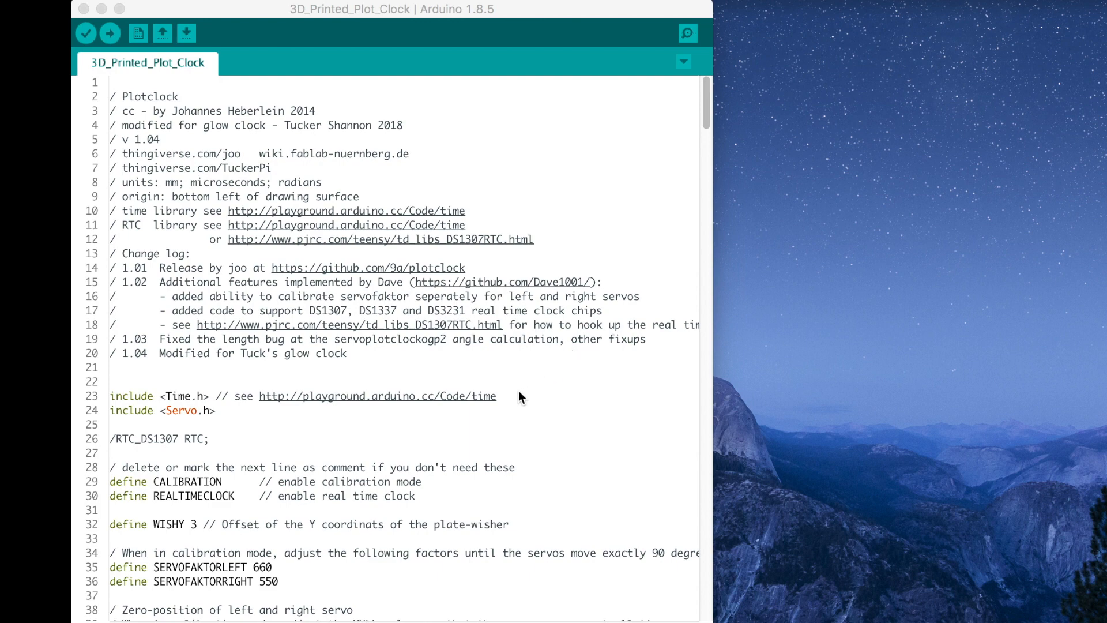
pyautogui.scroll(-3)
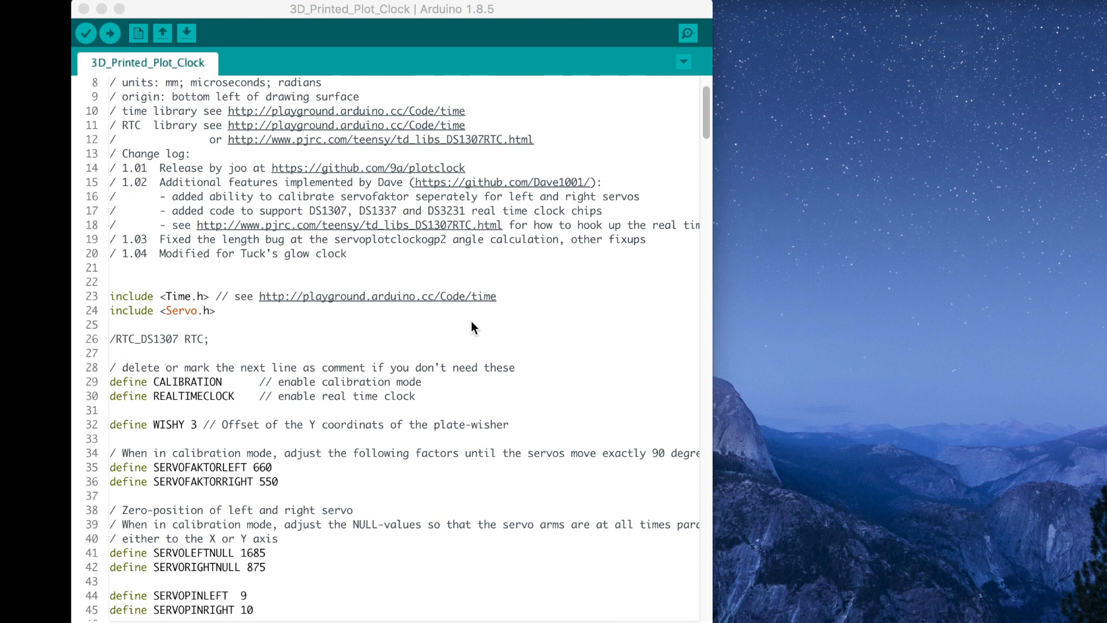
pyautogui.moveTo(436, 422)
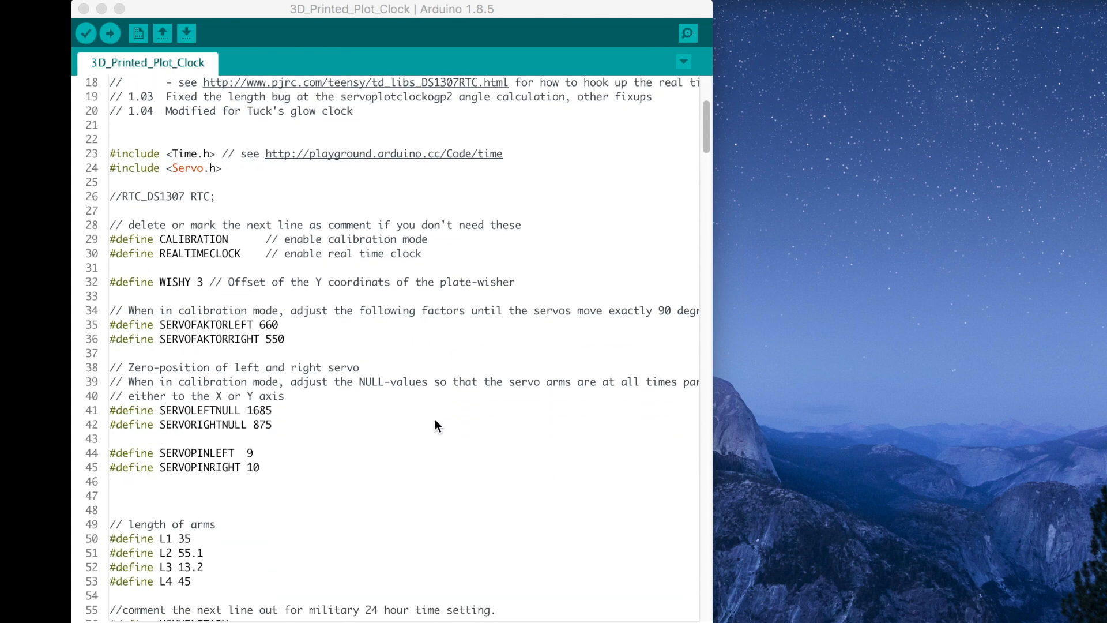
pyautogui.scroll(-3)
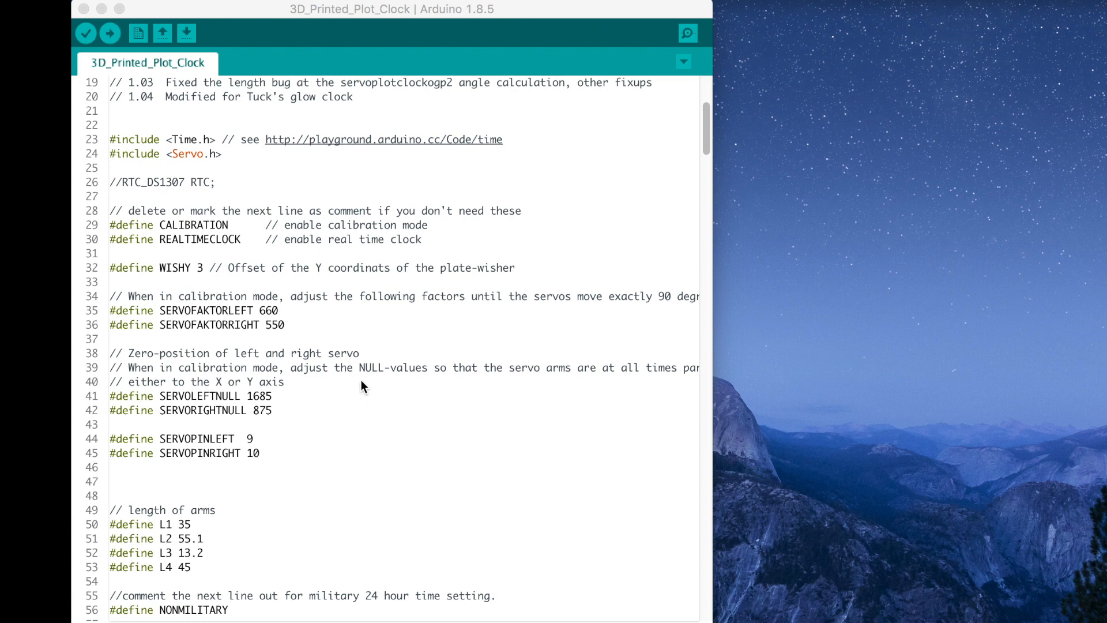
pyautogui.moveTo(366, 355)
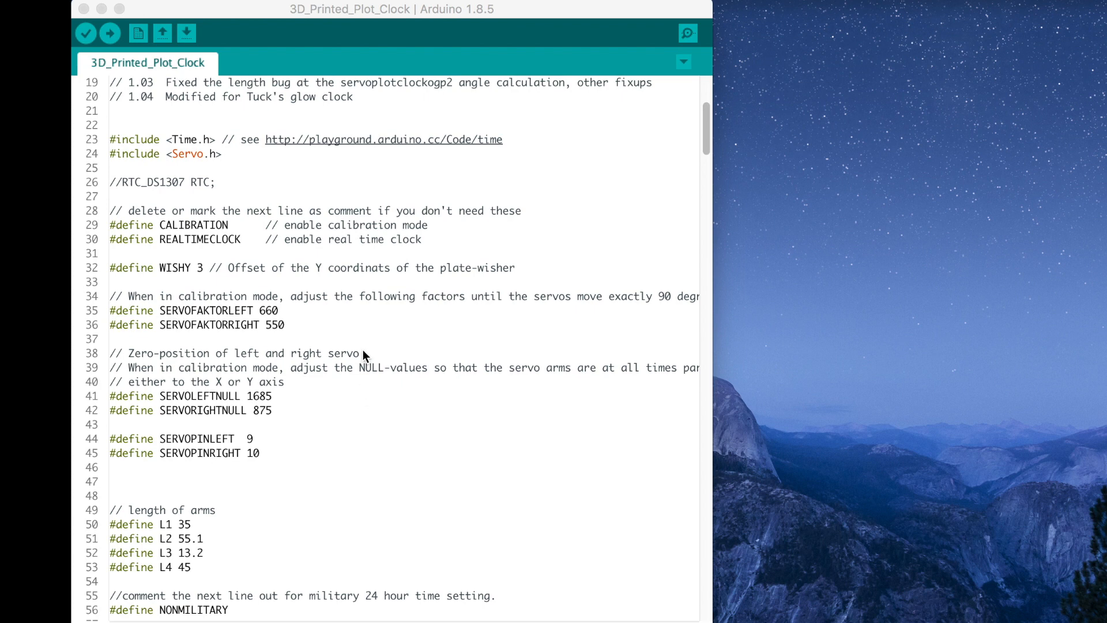
pyautogui.moveTo(299, 330)
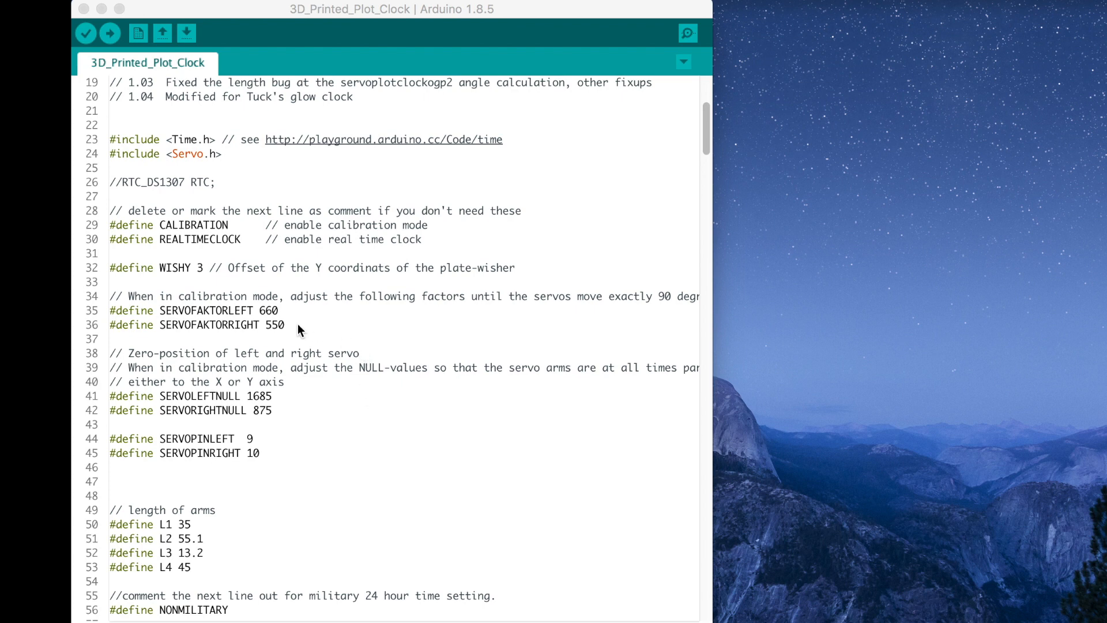
pyautogui.moveTo(293, 305)
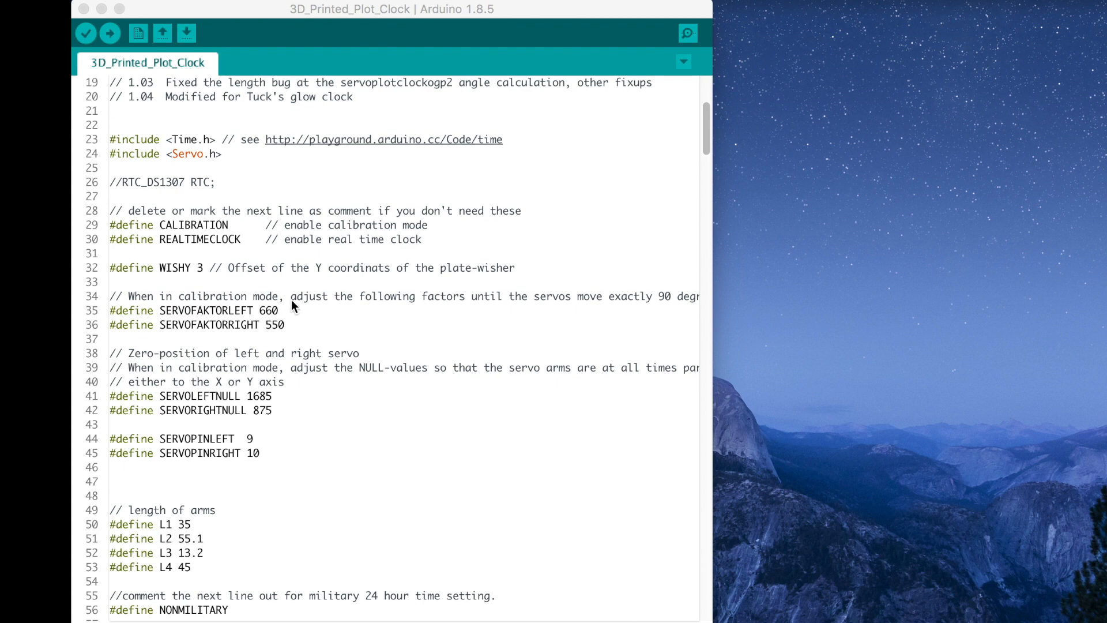
pyautogui.moveTo(294, 337)
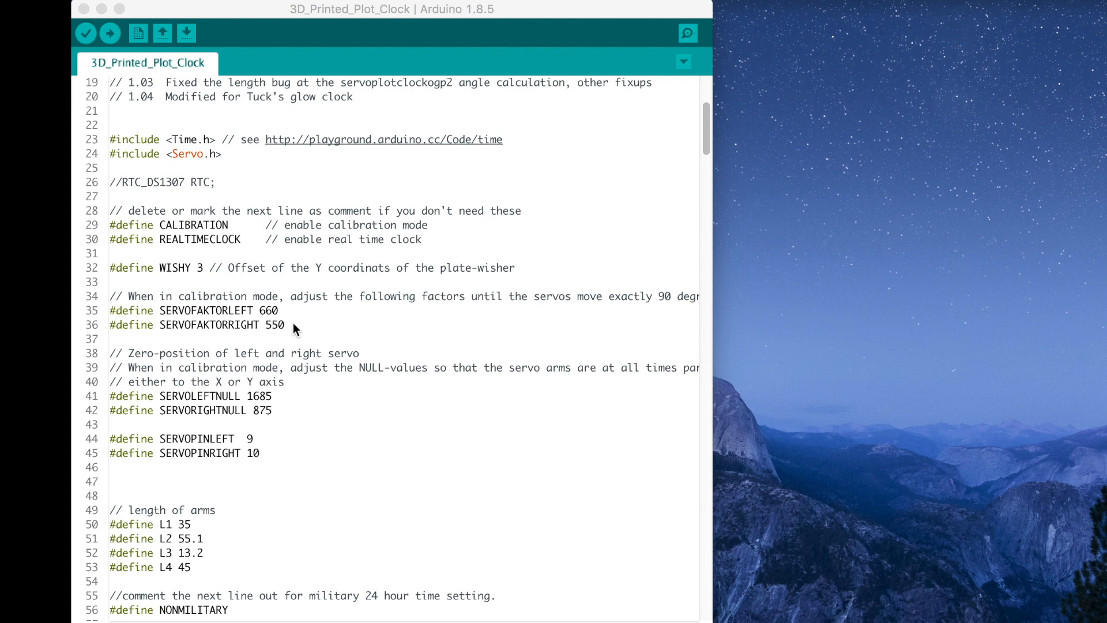
pyautogui.moveTo(293, 340)
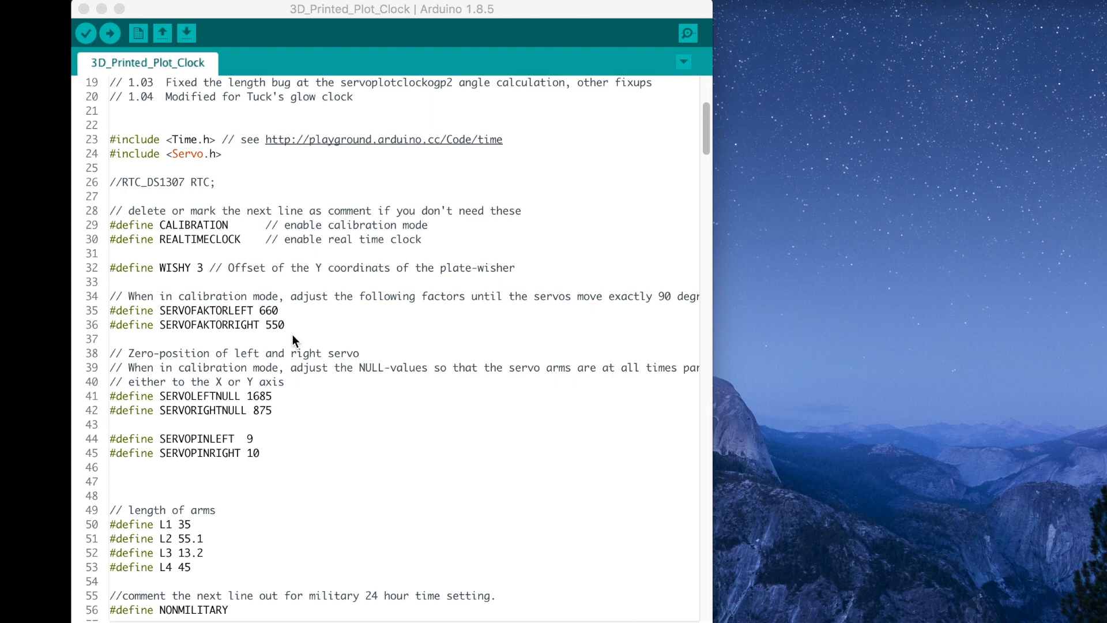
pyautogui.moveTo(185, 322)
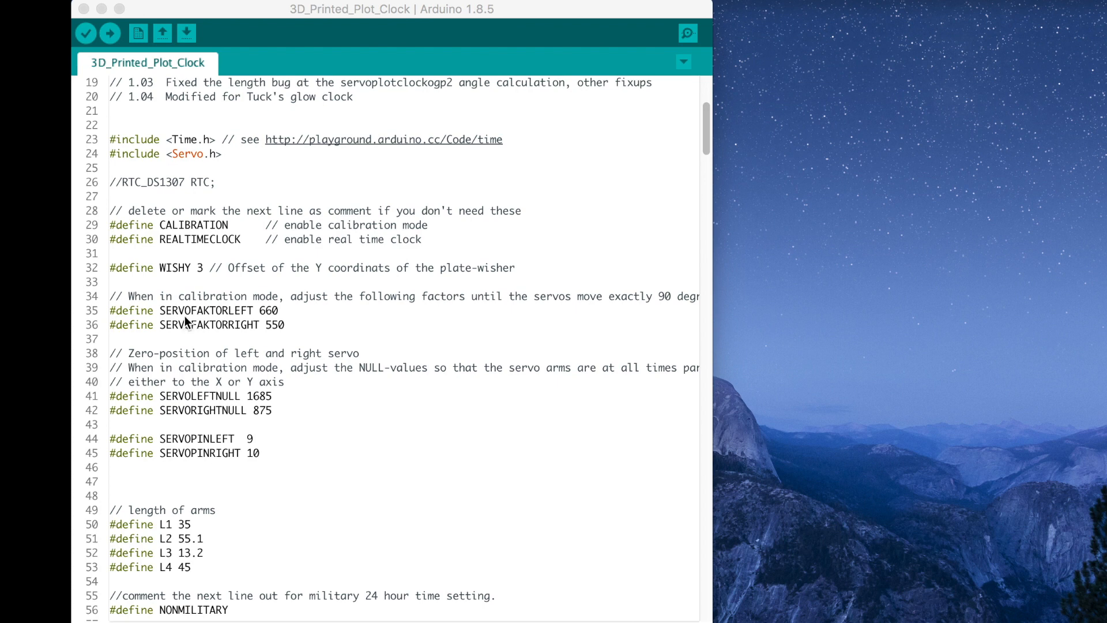
pyautogui.moveTo(183, 341)
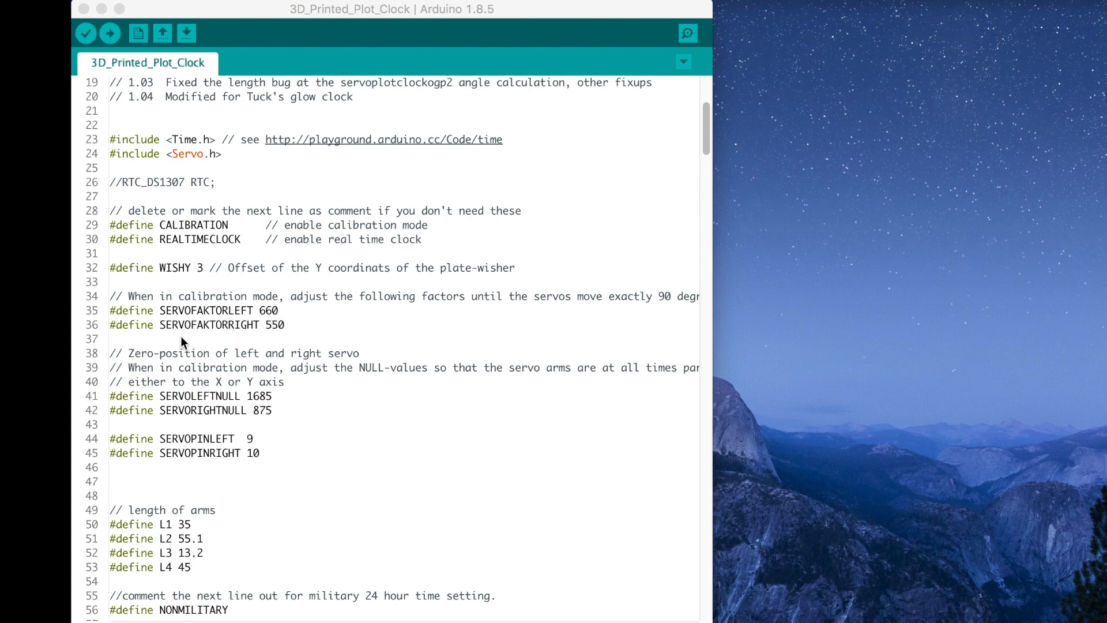
pyautogui.moveTo(211, 411)
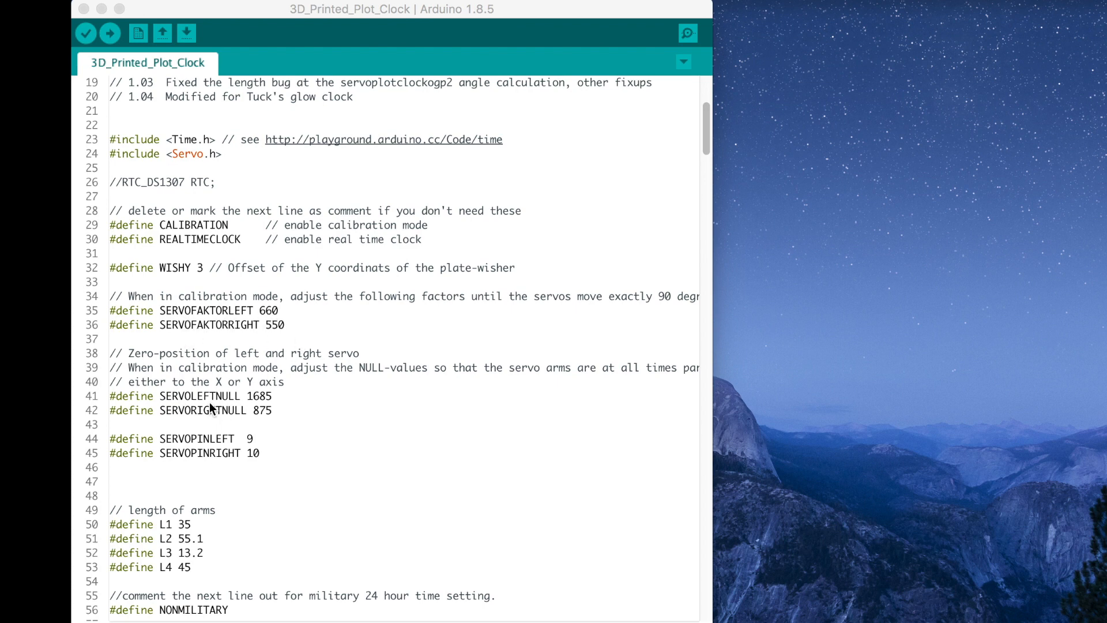
pyautogui.moveTo(266, 427)
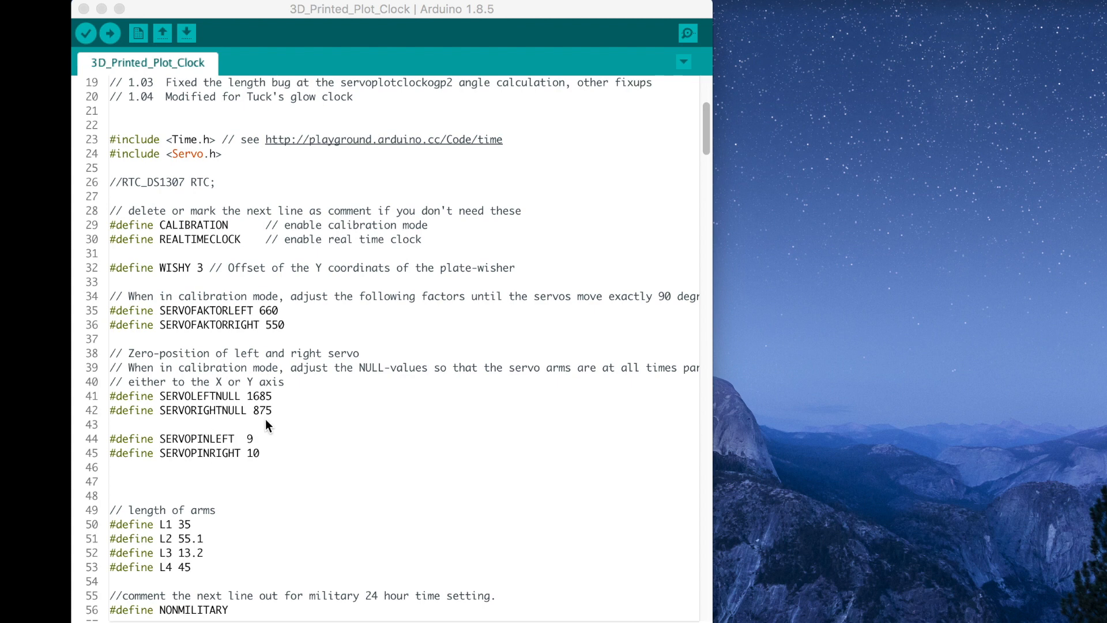
pyautogui.moveTo(313, 422)
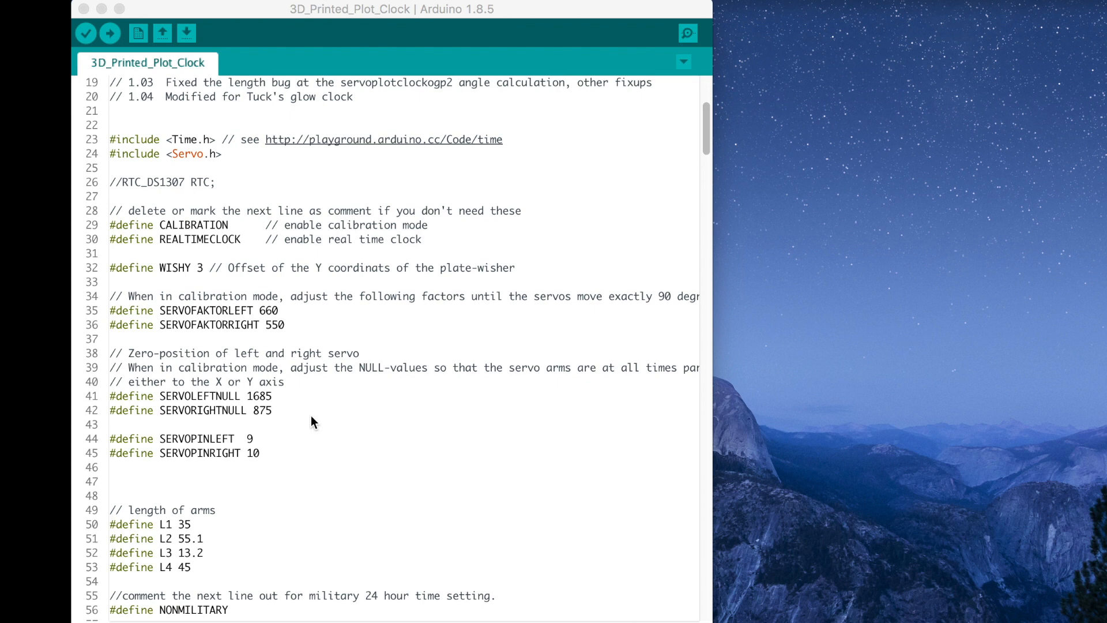
pyautogui.moveTo(295, 369)
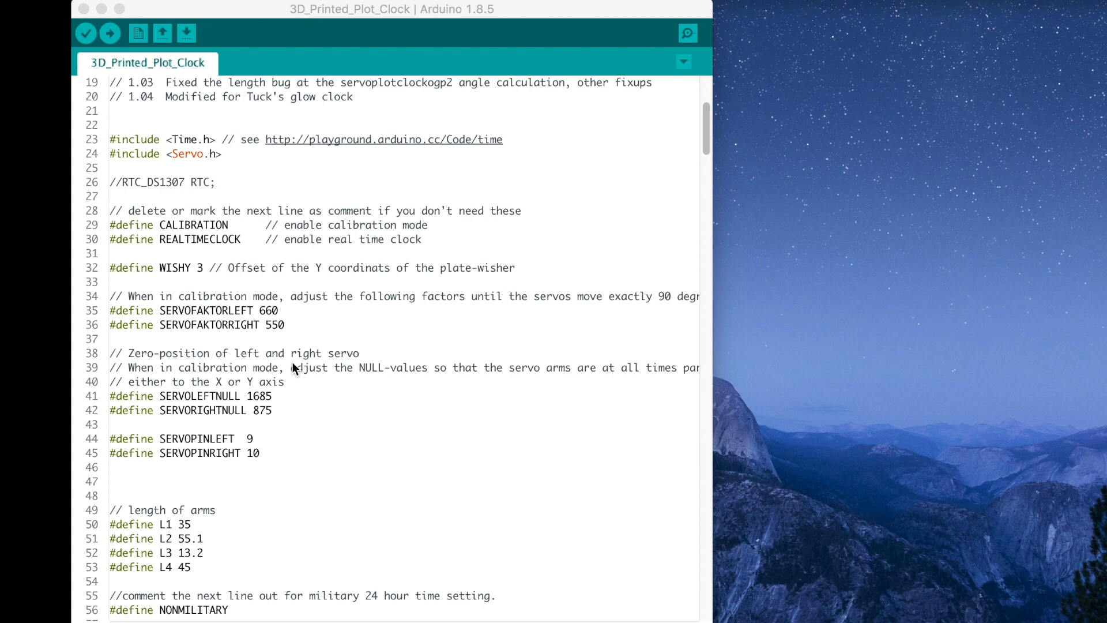
pyautogui.moveTo(271, 319)
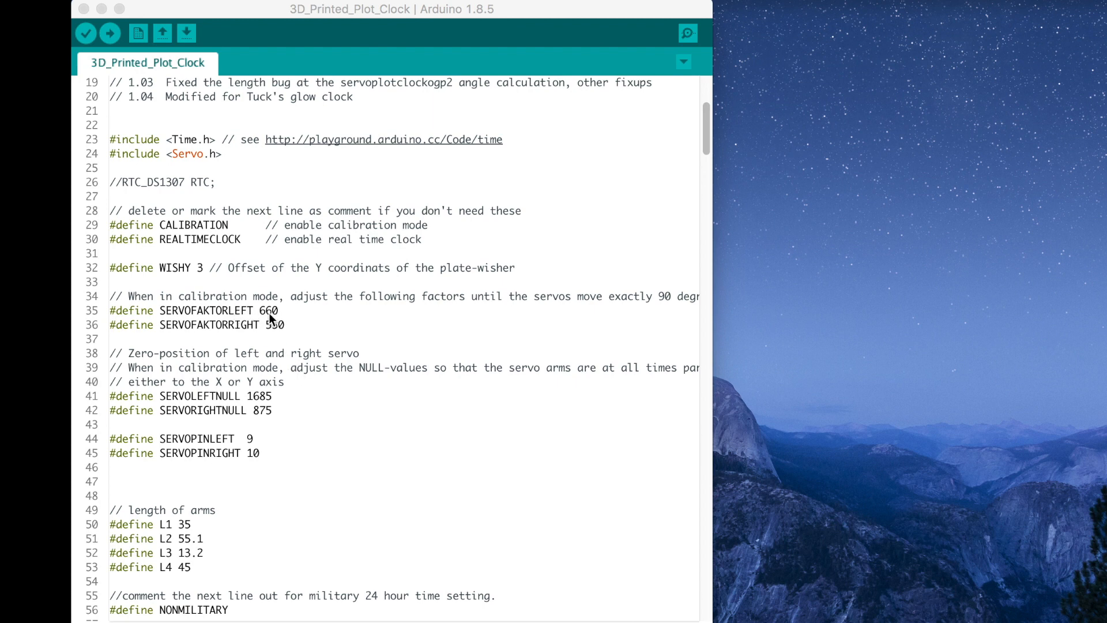
pyautogui.moveTo(263, 317)
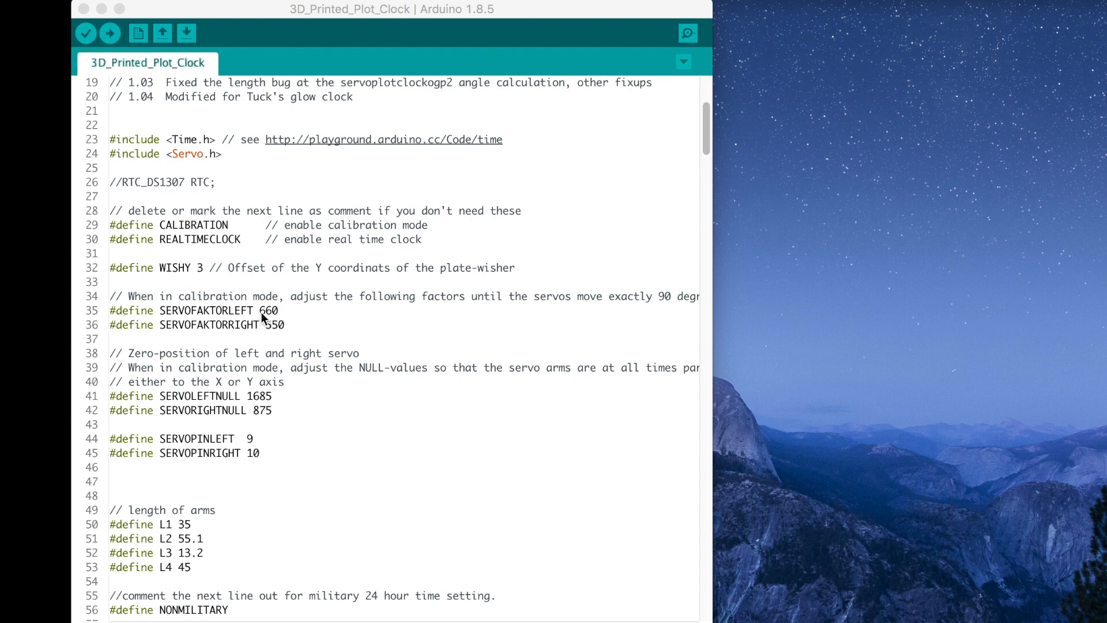
pyautogui.moveTo(267, 321)
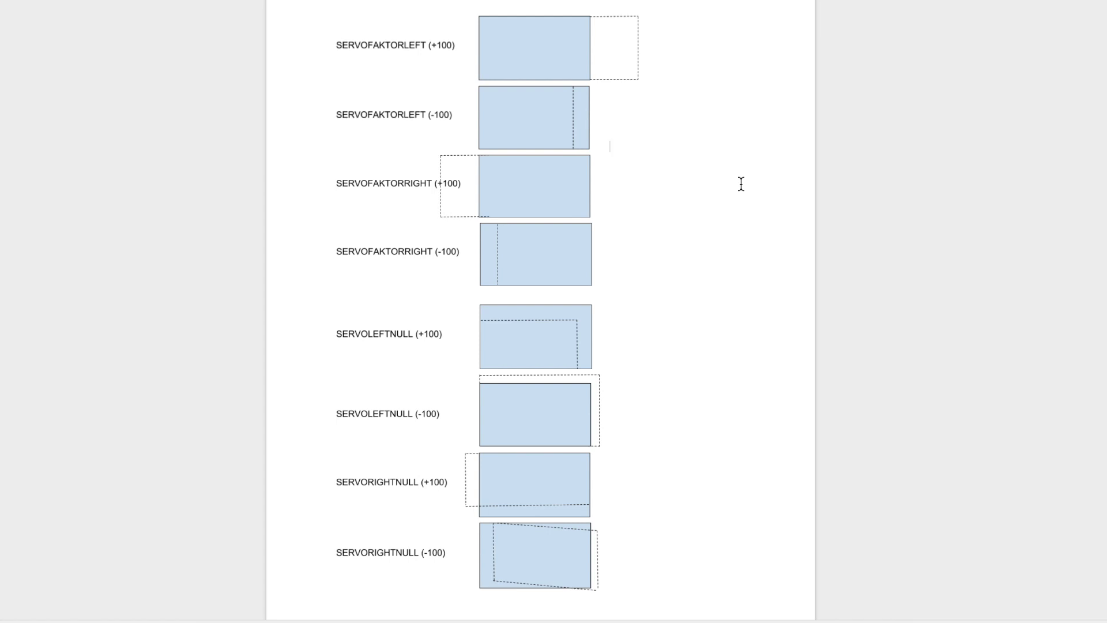
pyautogui.moveTo(570, 60)
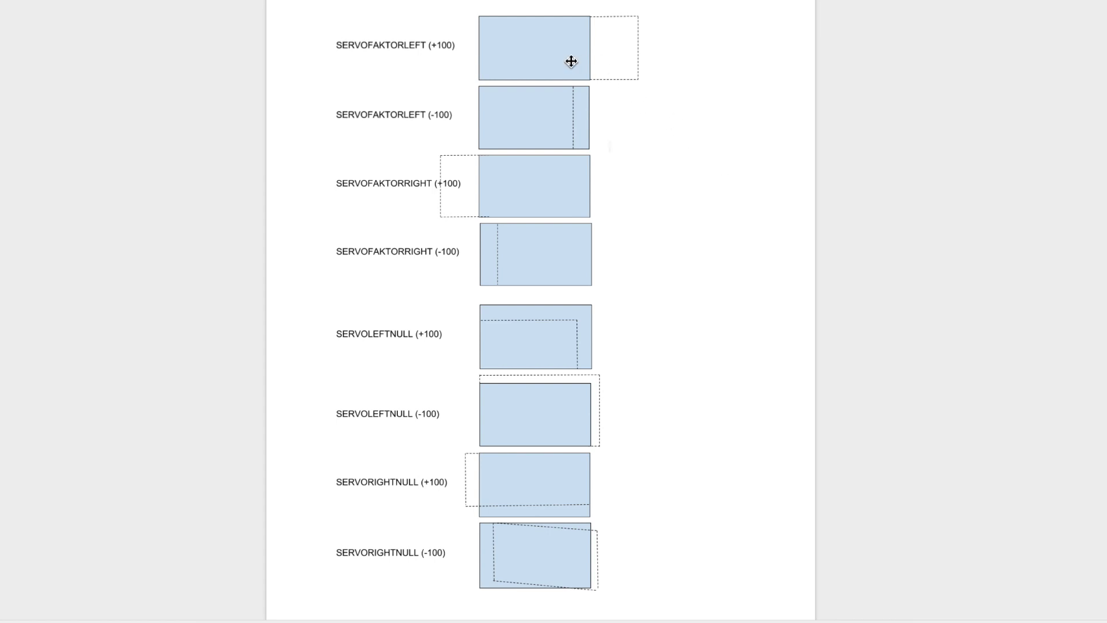
pyautogui.moveTo(443, 55)
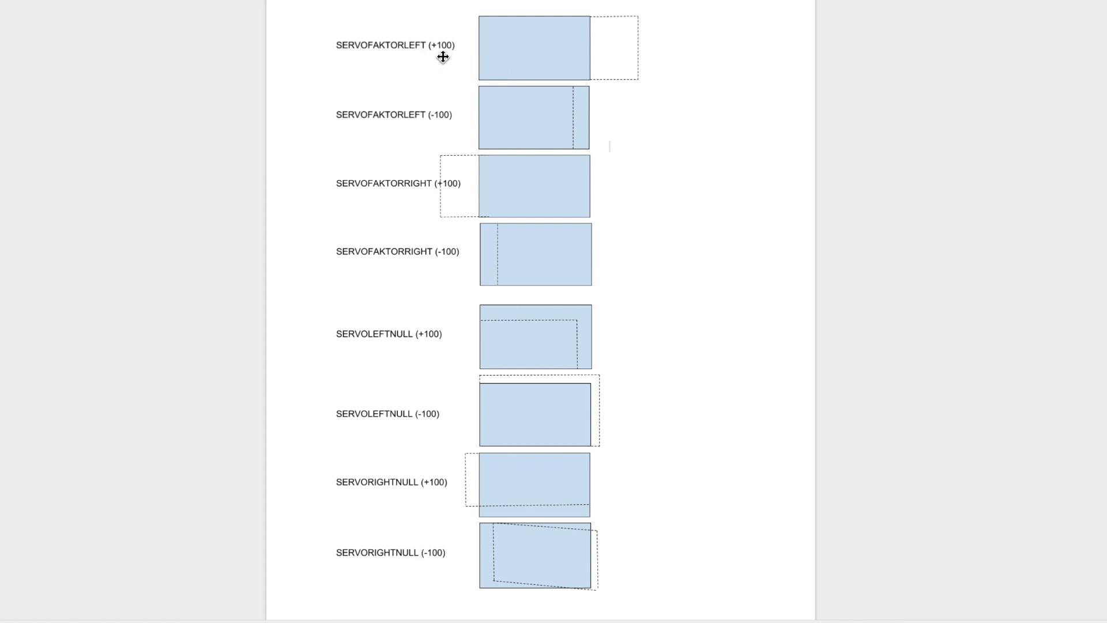
pyautogui.moveTo(453, 48)
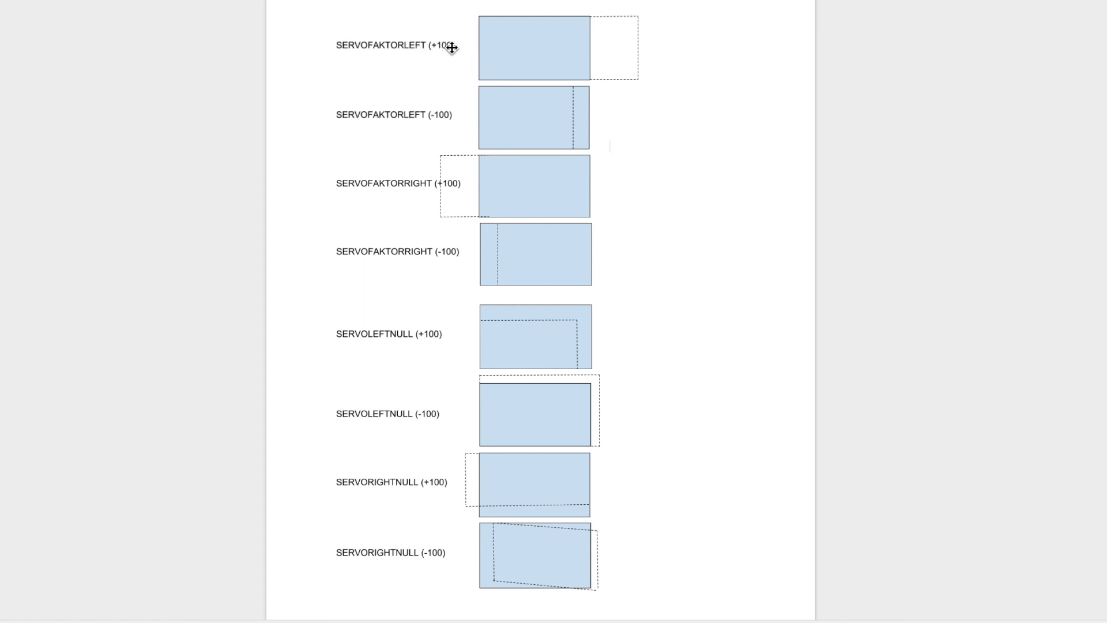
pyautogui.moveTo(422, 57)
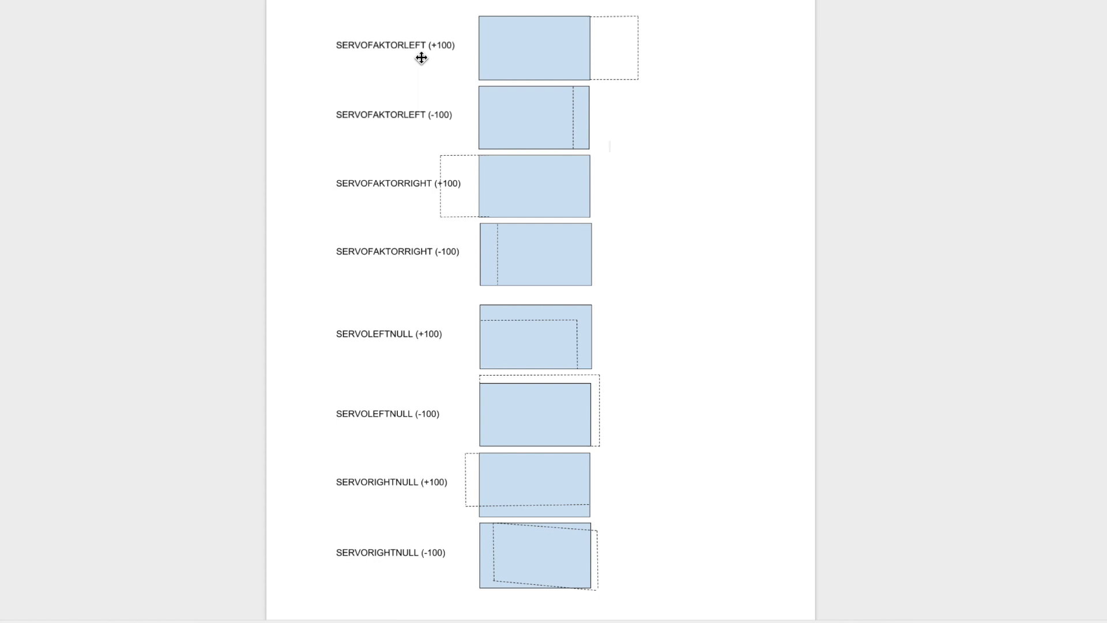
pyautogui.moveTo(415, 53)
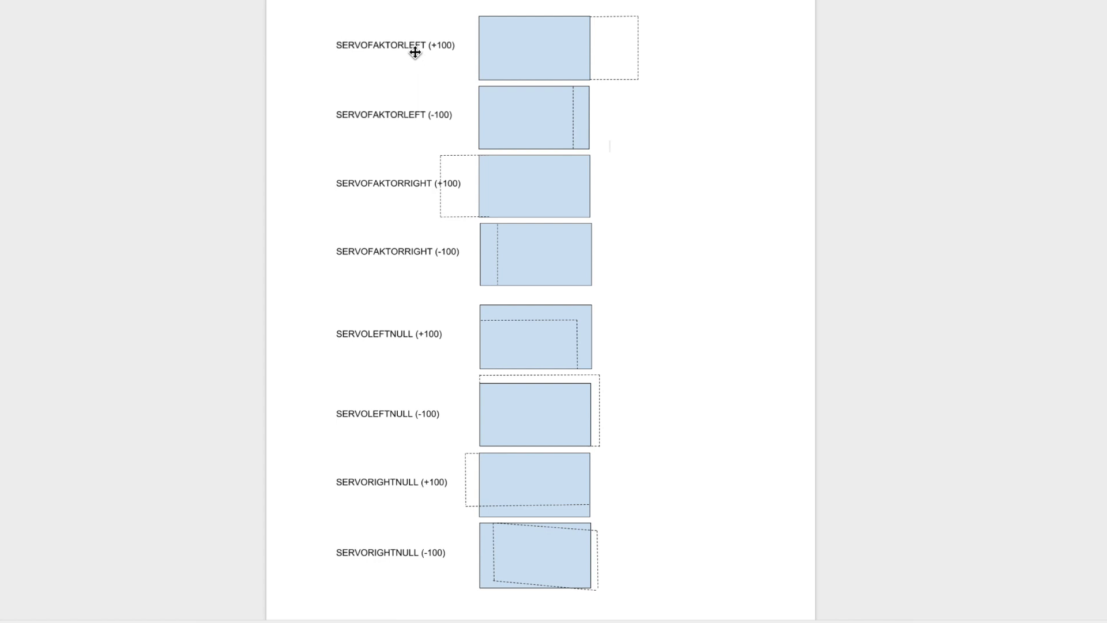
pyautogui.moveTo(409, 127)
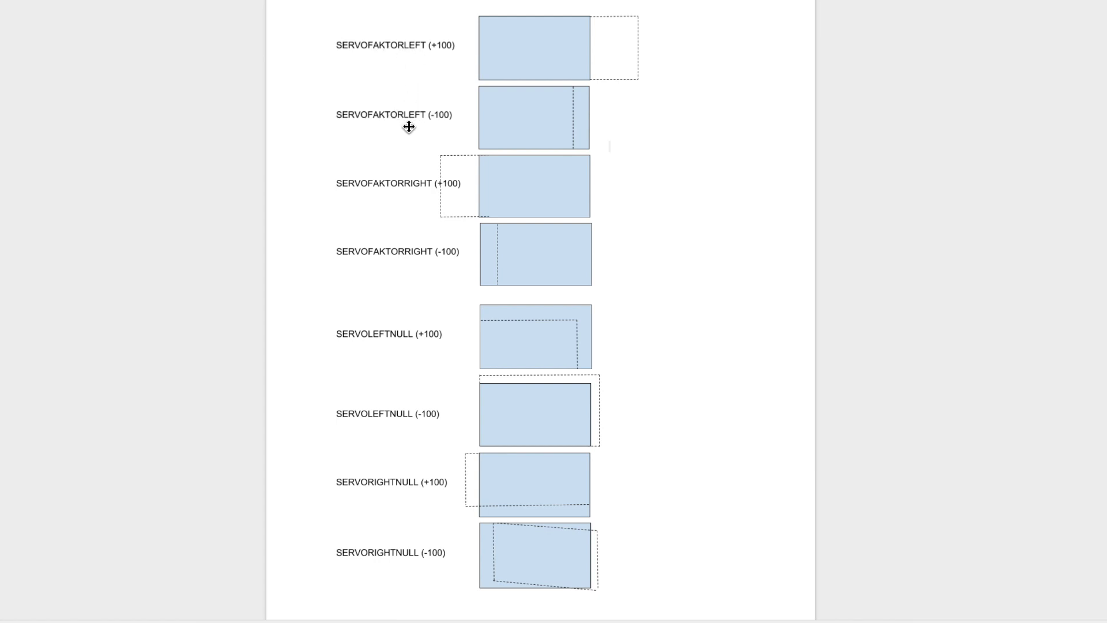
pyautogui.moveTo(419, 350)
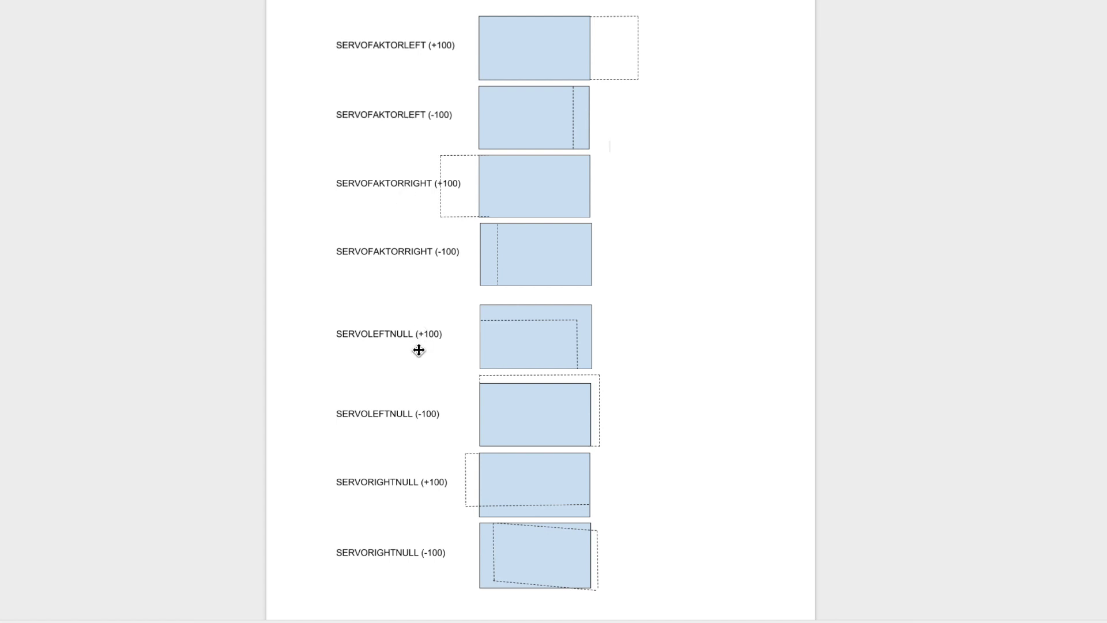
pyautogui.moveTo(406, 427)
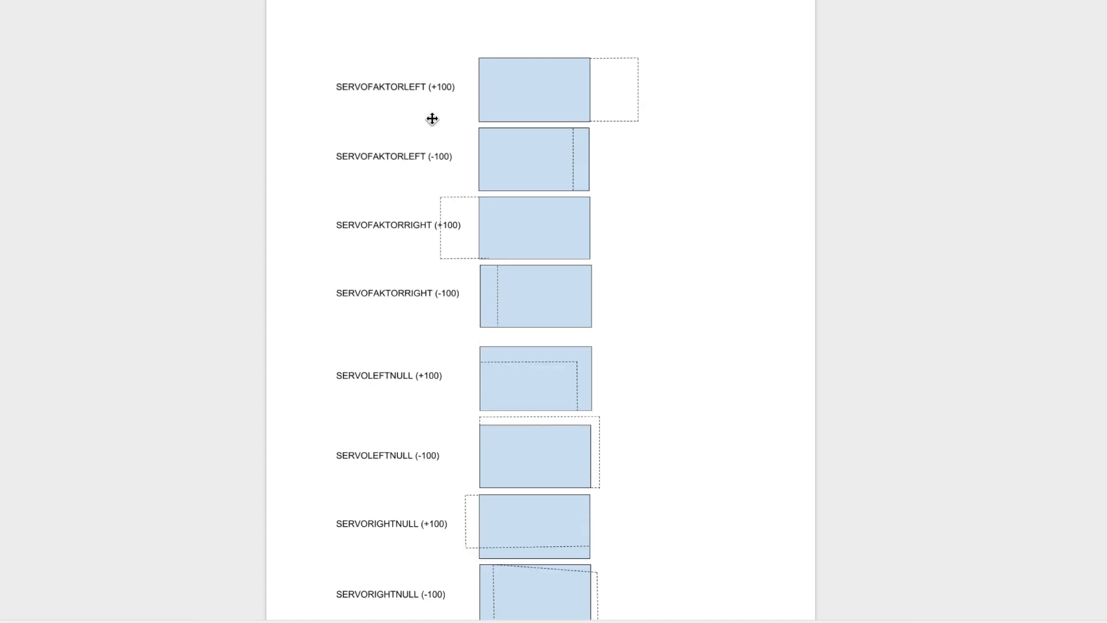
pyautogui.moveTo(395, 101)
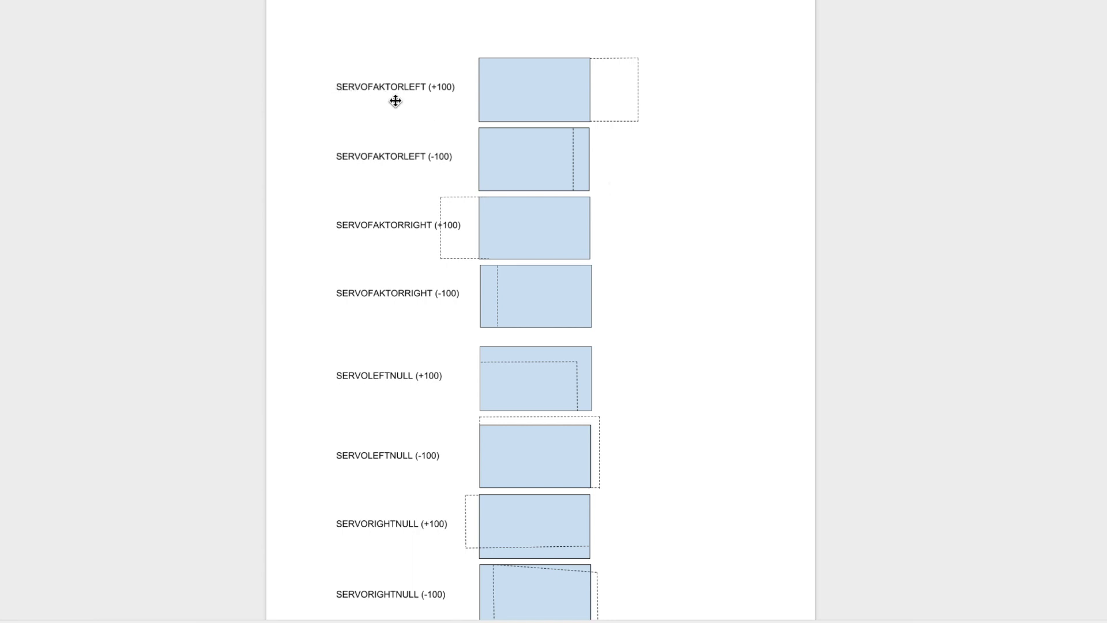
pyautogui.moveTo(594, 60)
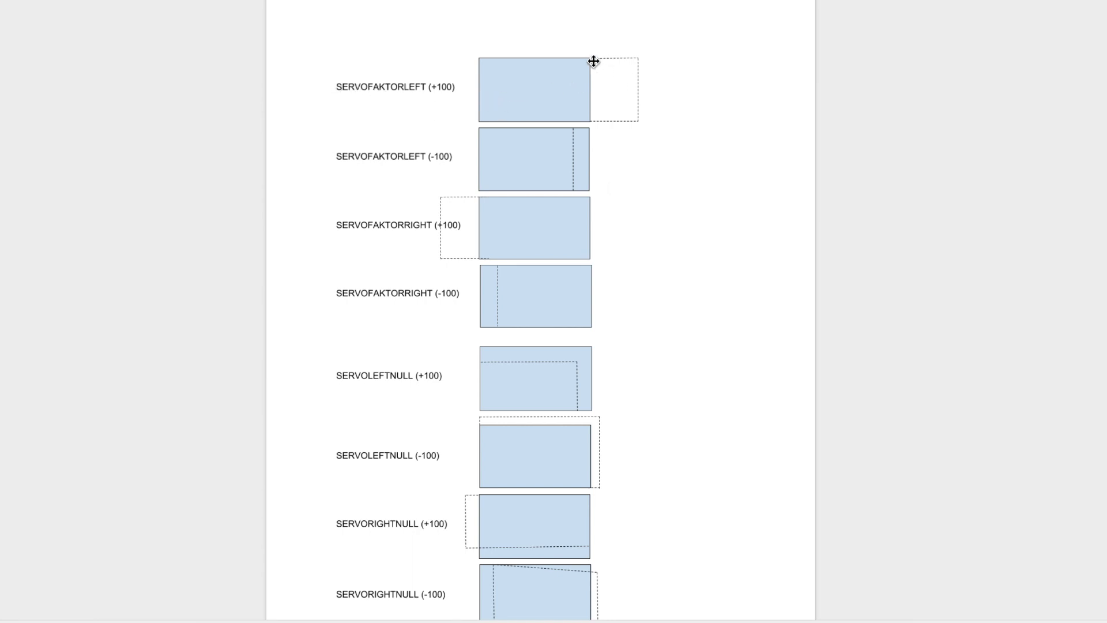
pyautogui.moveTo(589, 123)
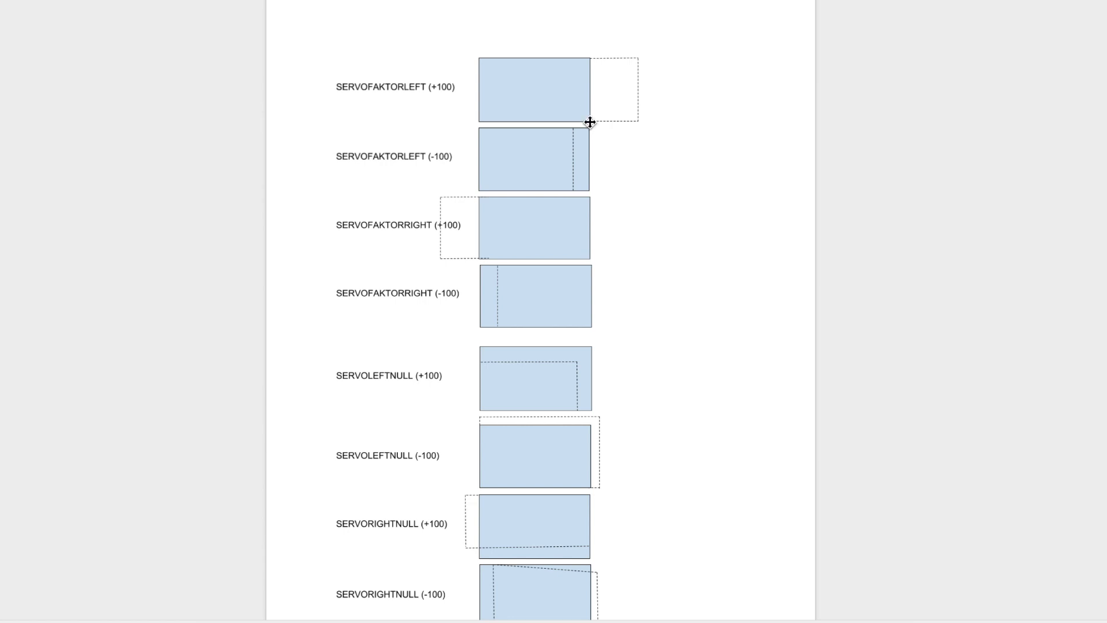
pyautogui.moveTo(633, 100)
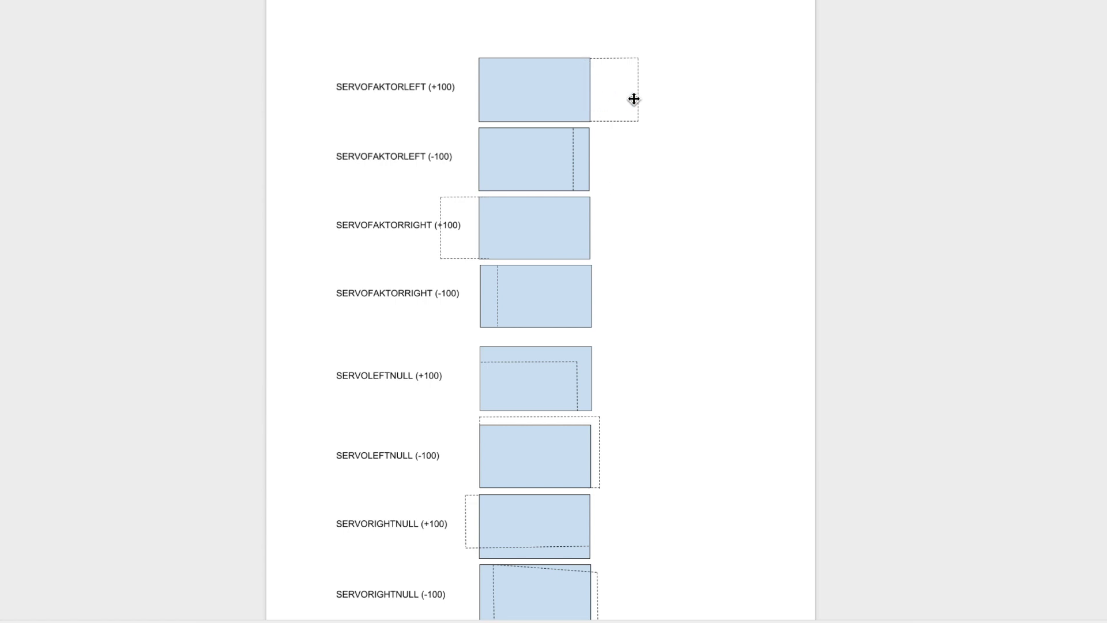
pyautogui.moveTo(475, 90)
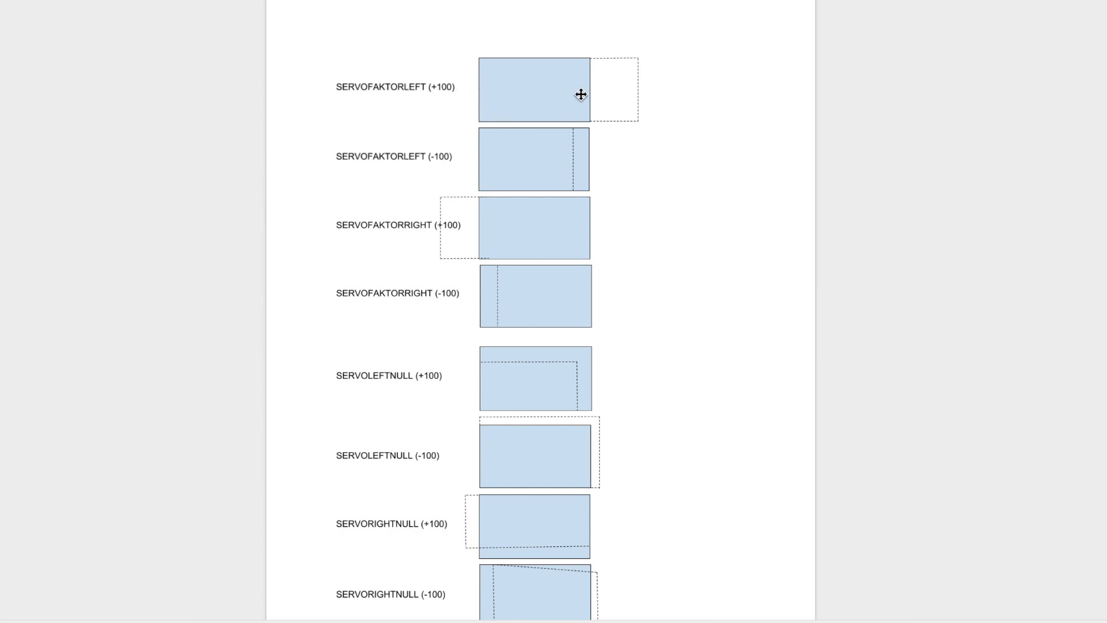
pyautogui.moveTo(582, 65)
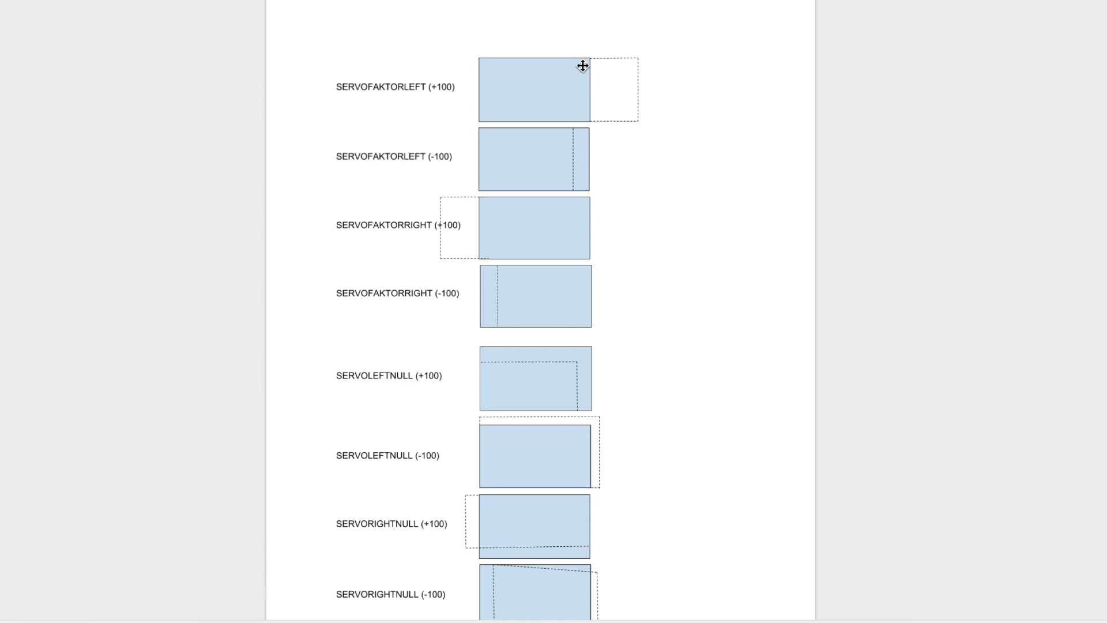
pyautogui.moveTo(543, 119)
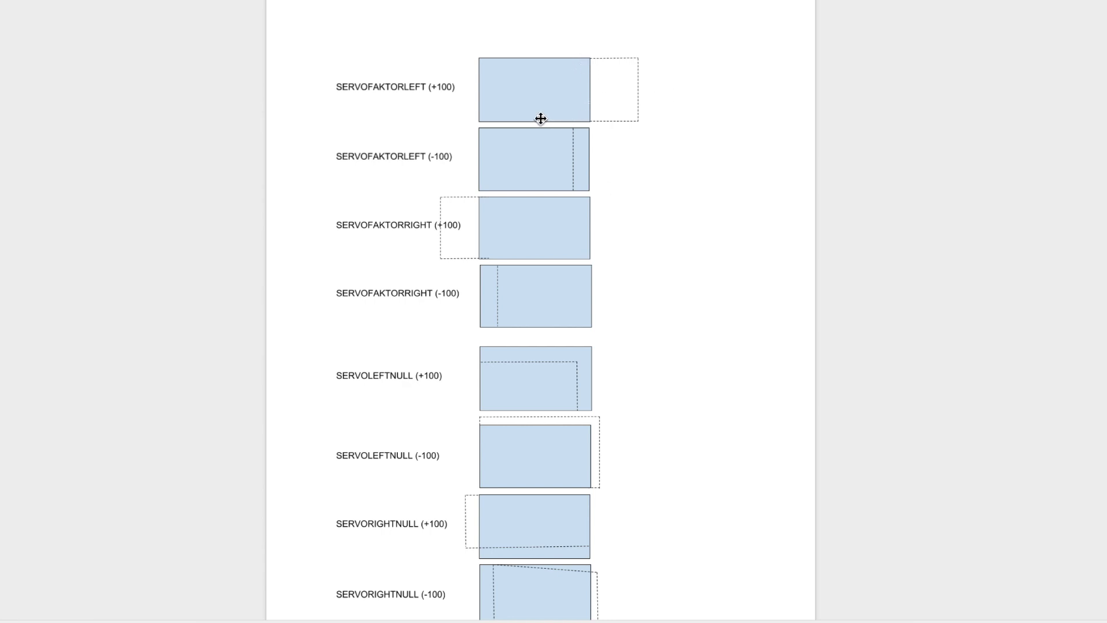
pyautogui.moveTo(565, 88)
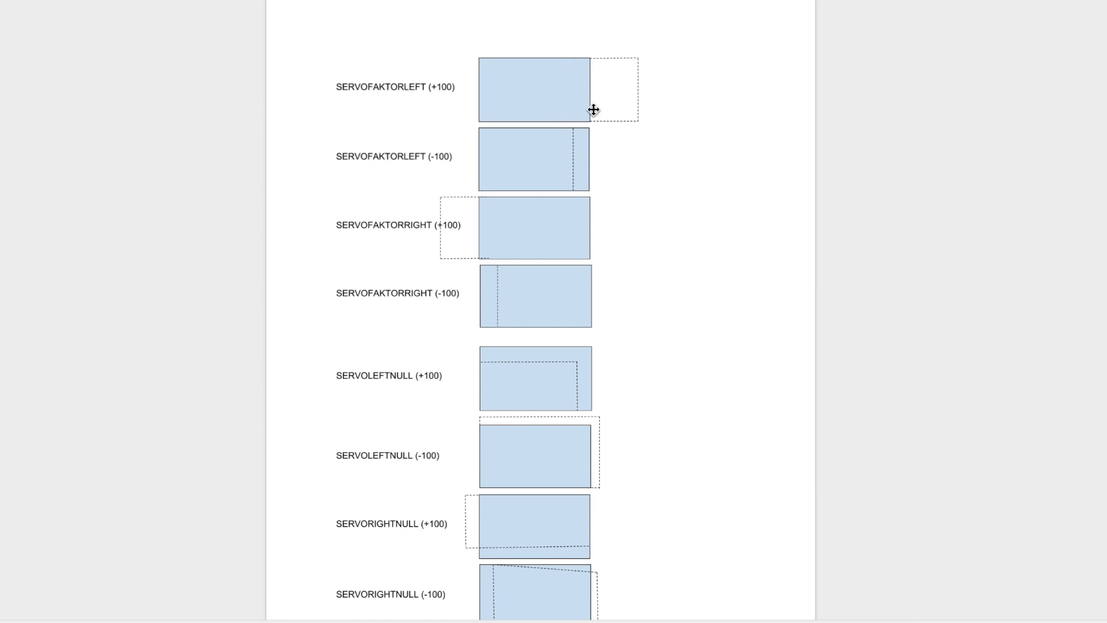
pyautogui.moveTo(420, 94)
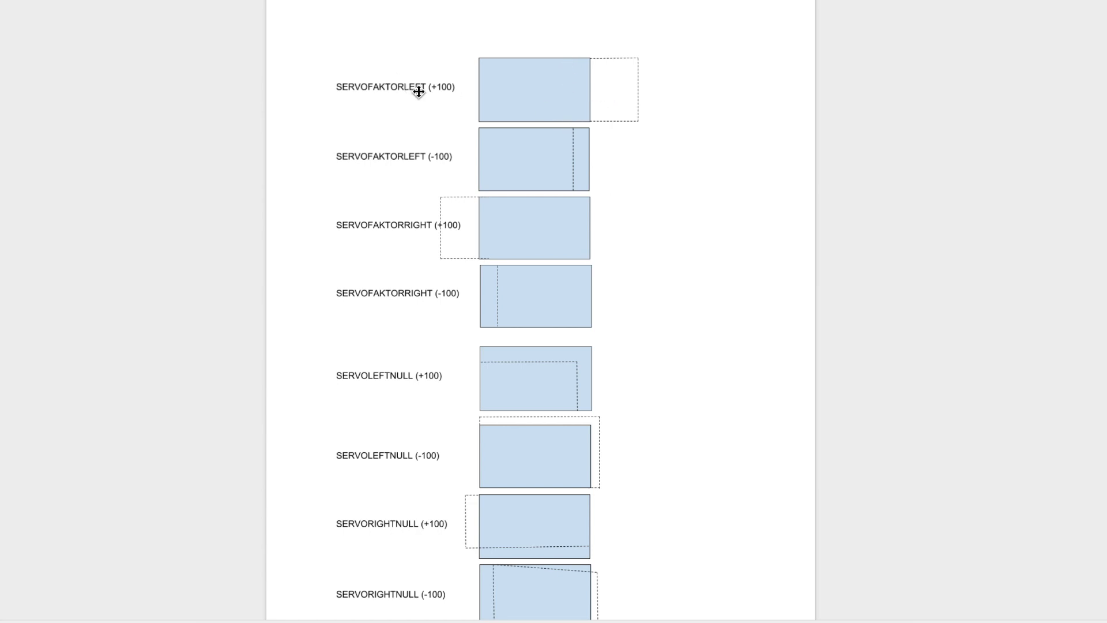
pyautogui.moveTo(563, 90)
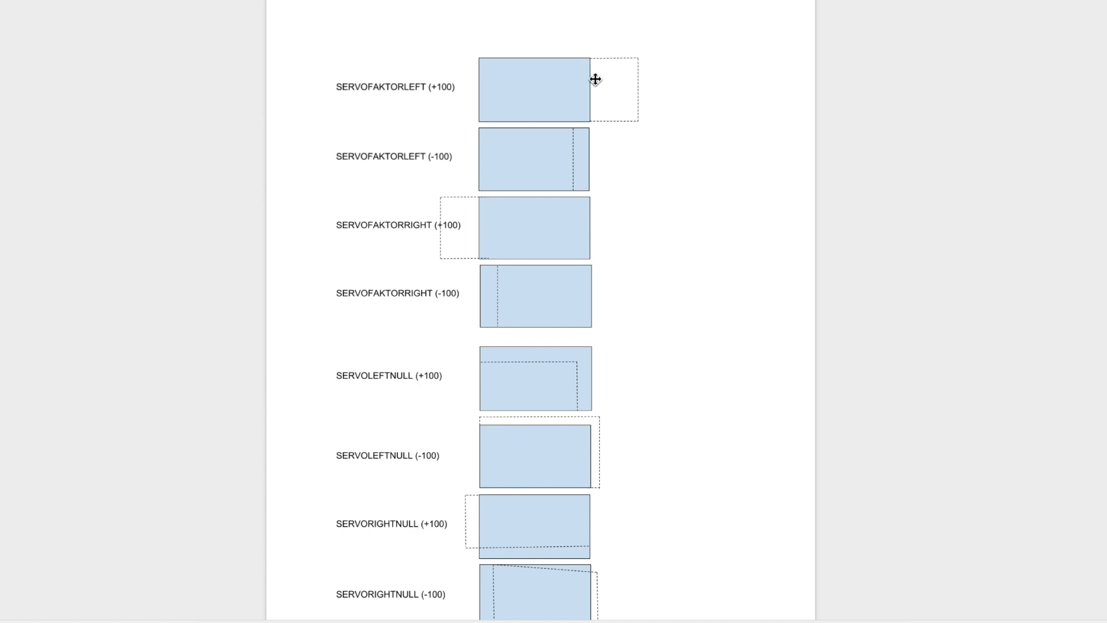
pyautogui.moveTo(619, 97)
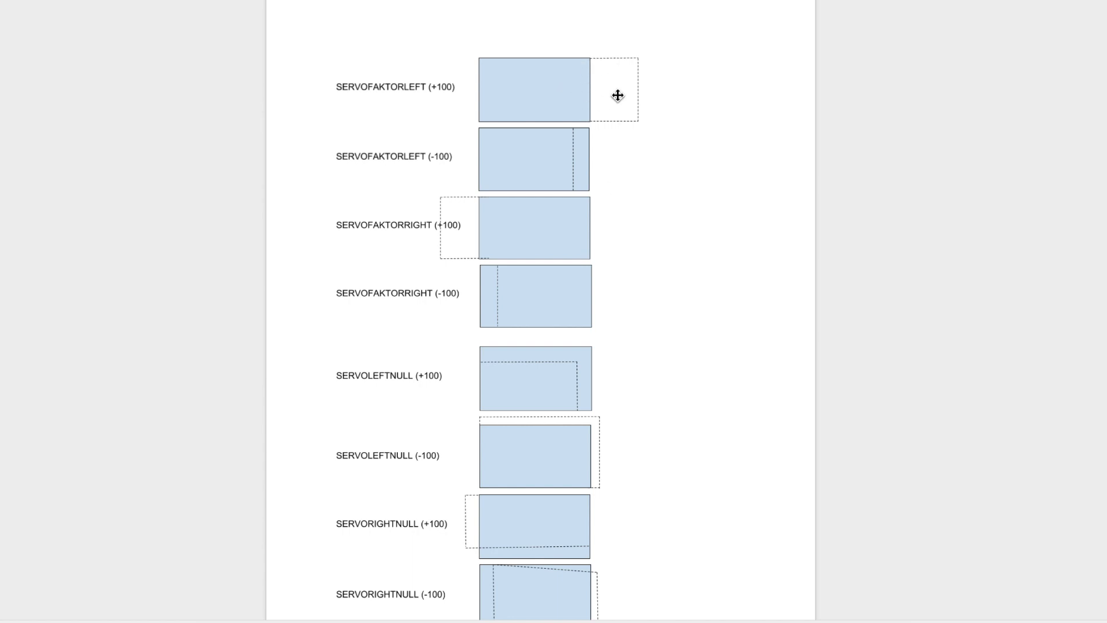
pyautogui.moveTo(604, 148)
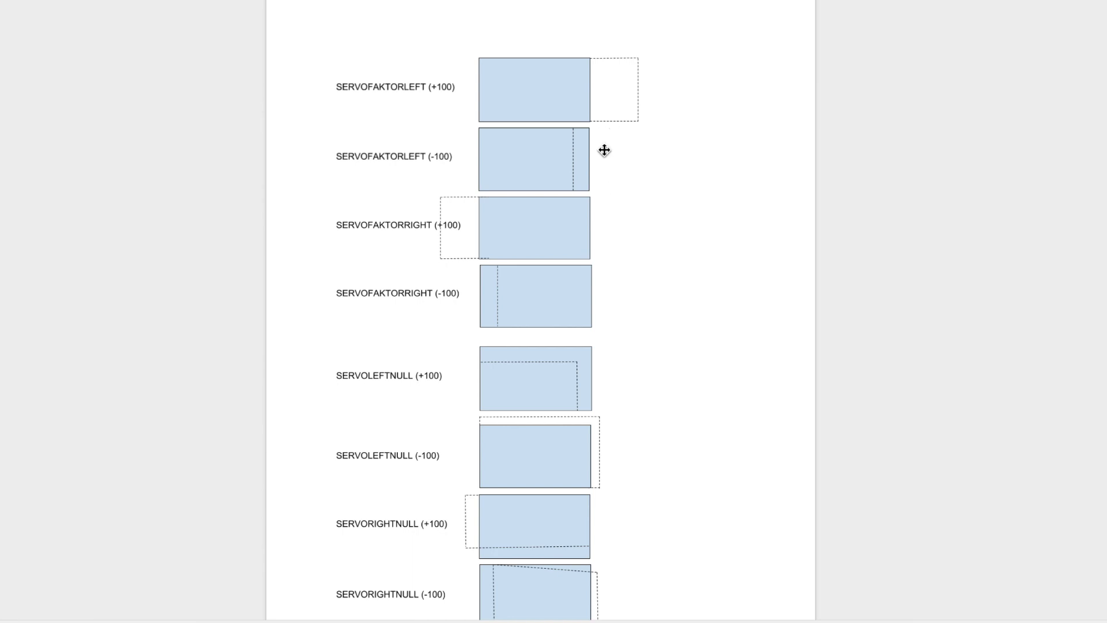
pyautogui.moveTo(607, 157)
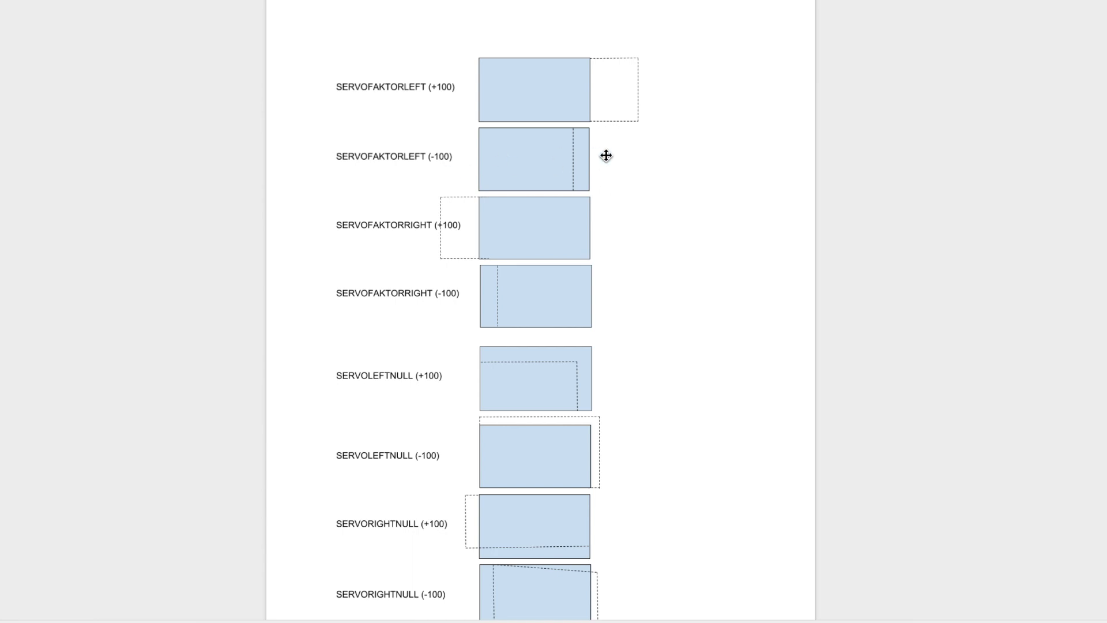
pyautogui.moveTo(597, 182)
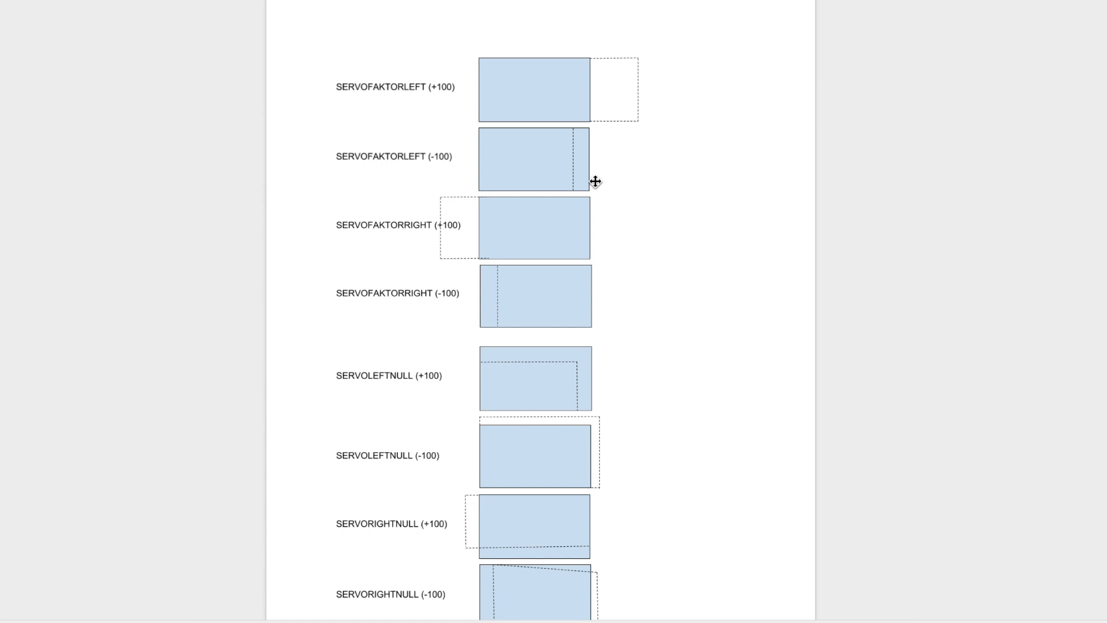
pyautogui.moveTo(609, 143)
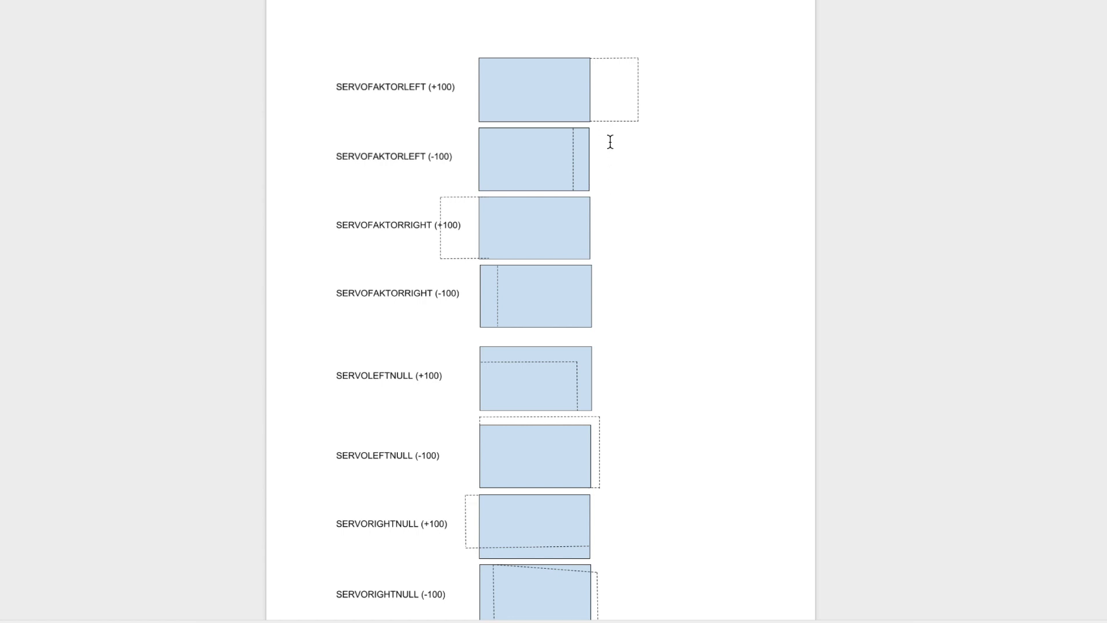
pyautogui.moveTo(611, 190)
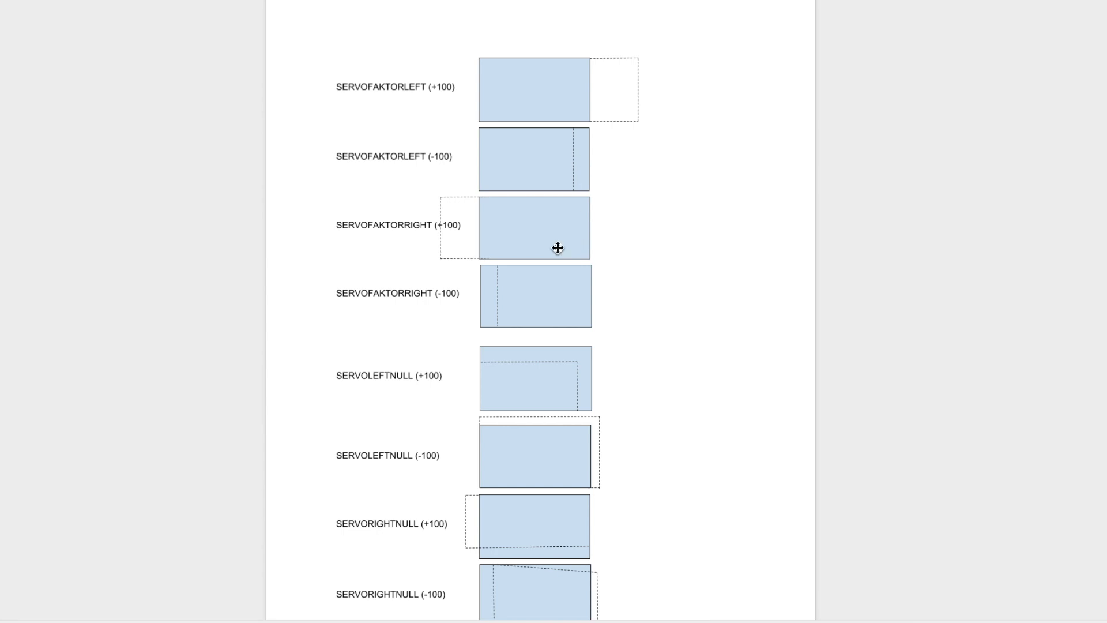
pyautogui.moveTo(461, 226)
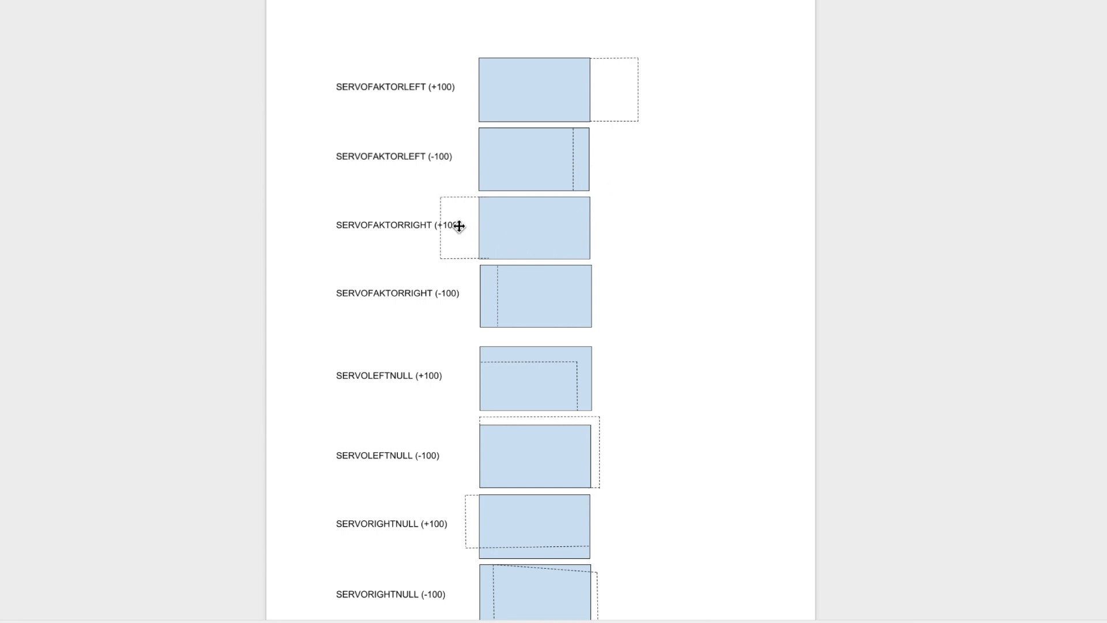
pyautogui.moveTo(484, 259)
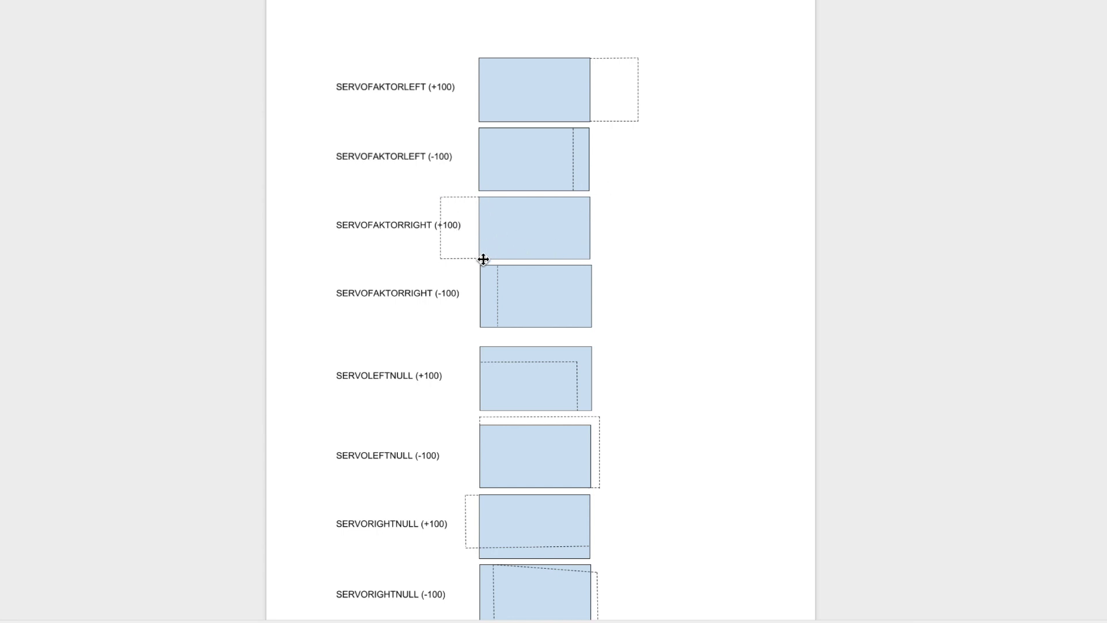
pyautogui.moveTo(540, 224)
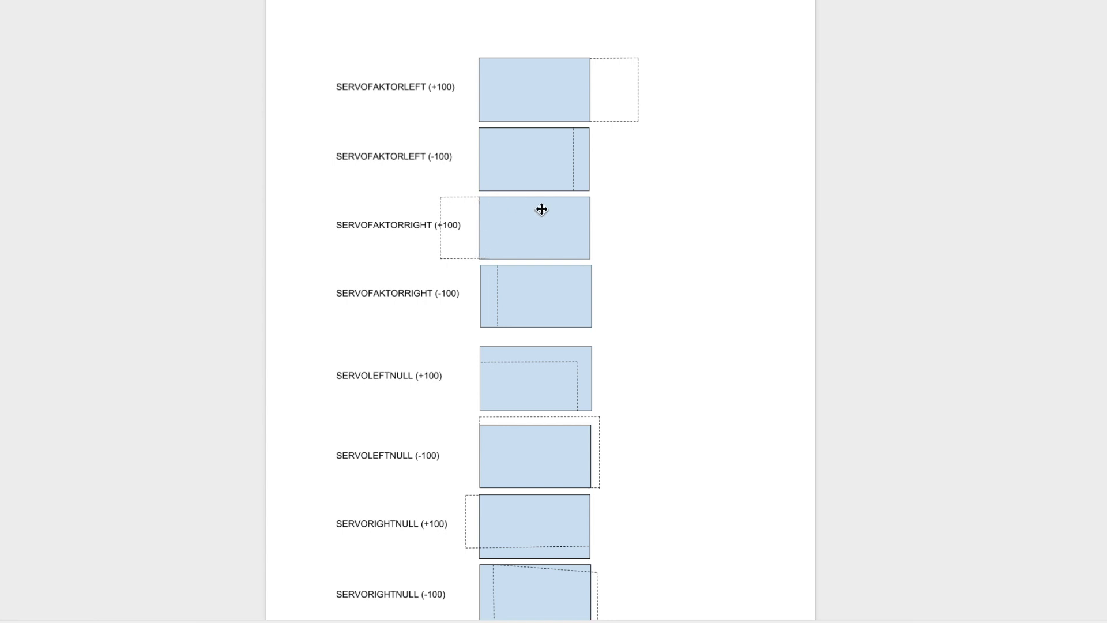
pyautogui.moveTo(491, 217)
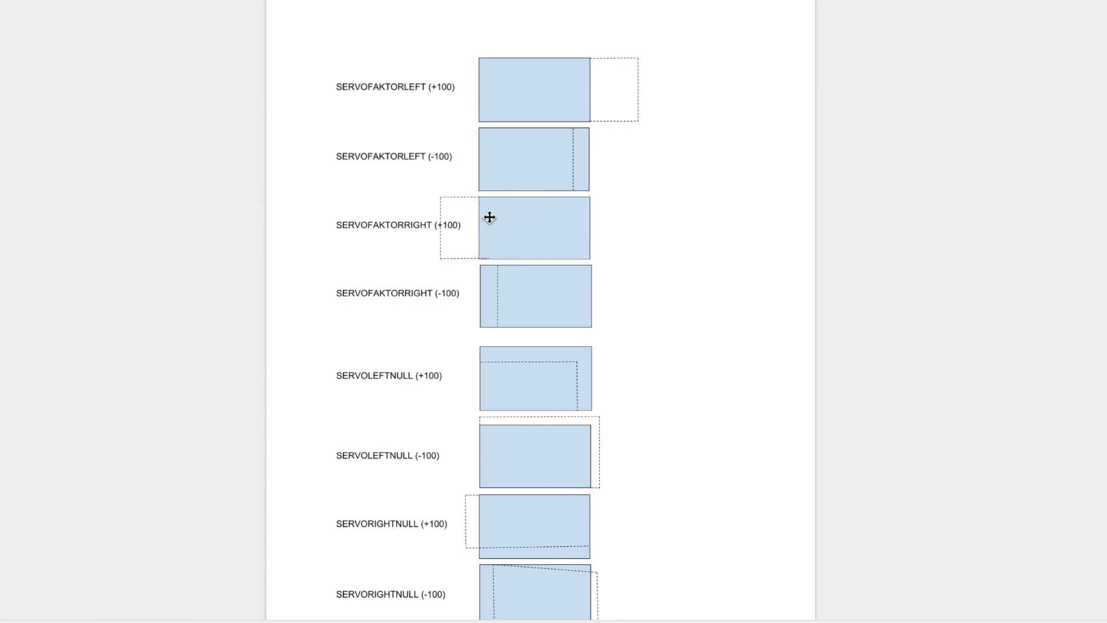
pyautogui.moveTo(406, 245)
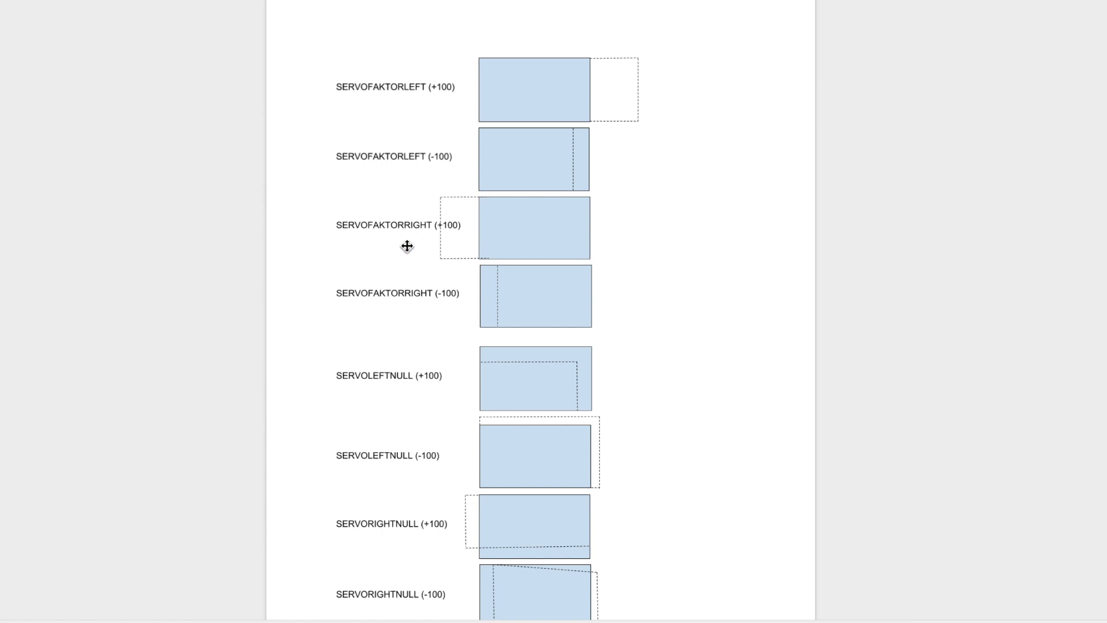
pyautogui.moveTo(485, 229)
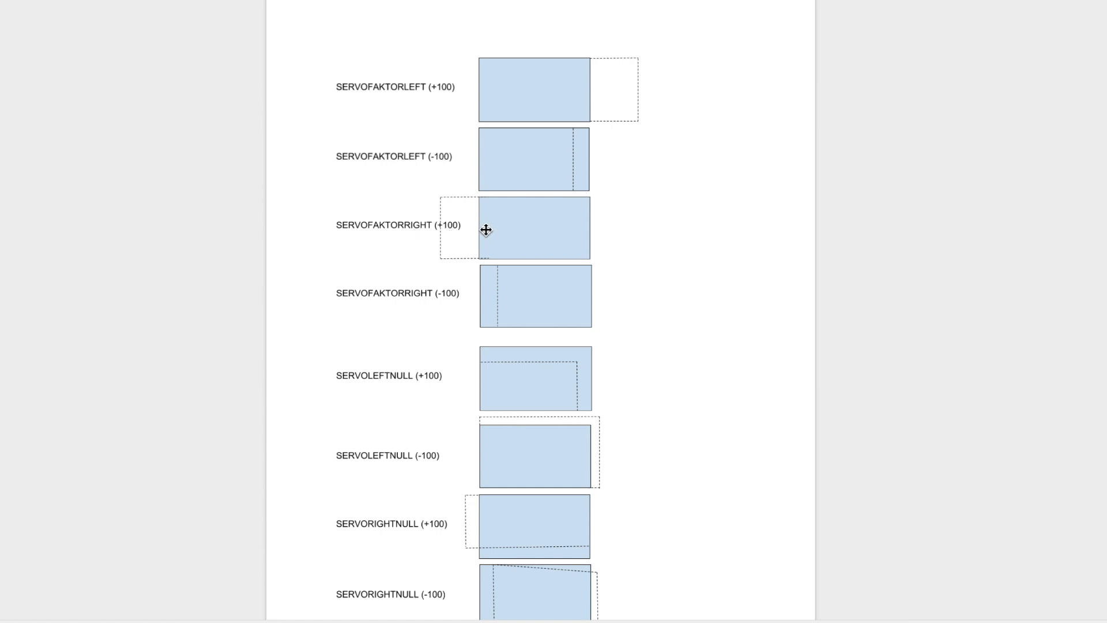
pyautogui.scroll(-3)
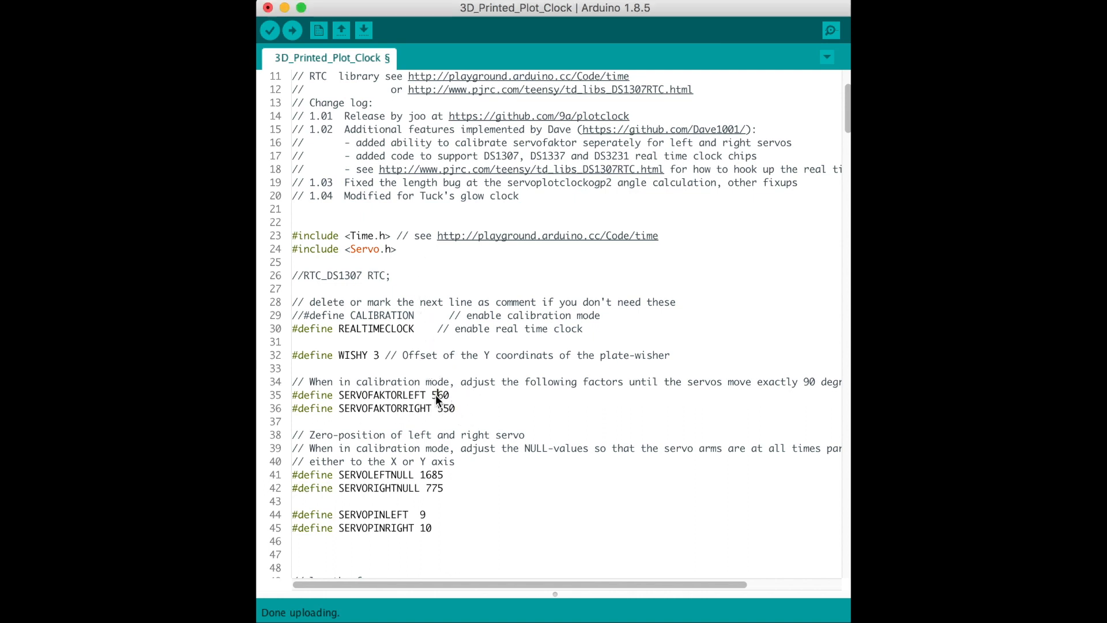
# Step: Set SERVOFAKTORLEFT to 660 on line 35 of the sketch
pyautogui.write('660')
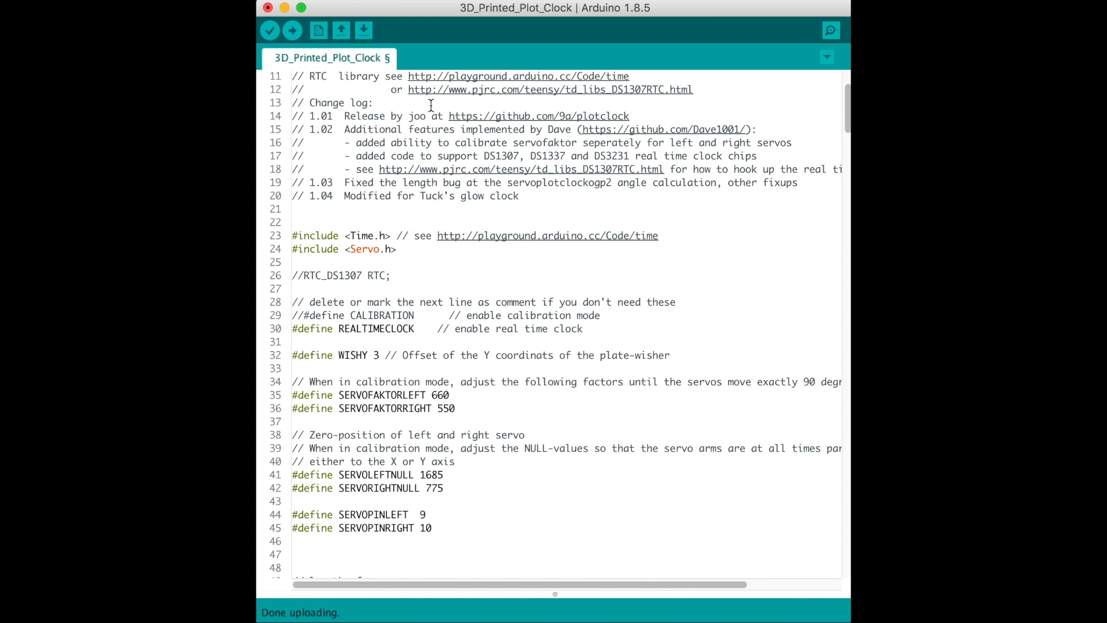